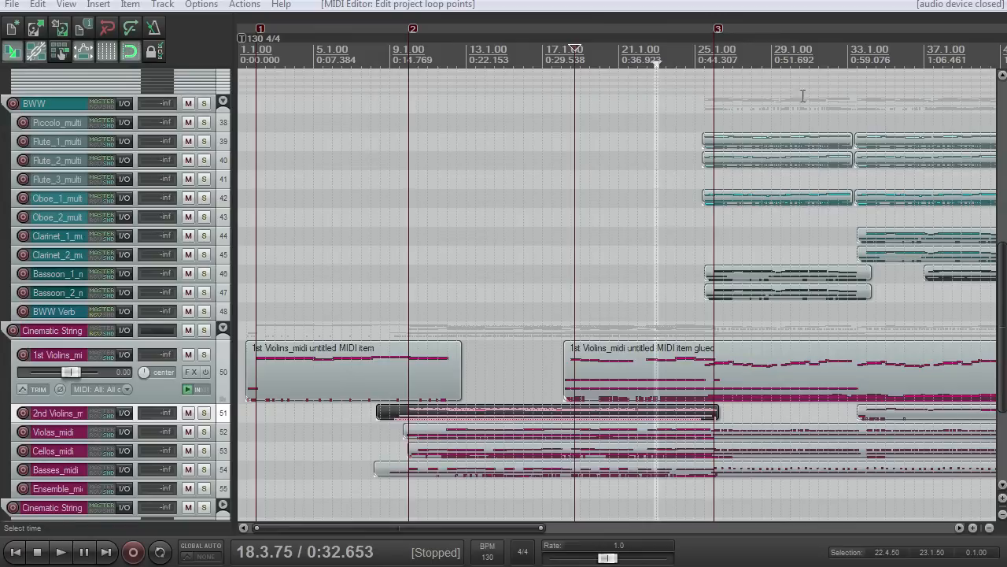
{"action": "mouse_move", "coordinate": [658, 223]}
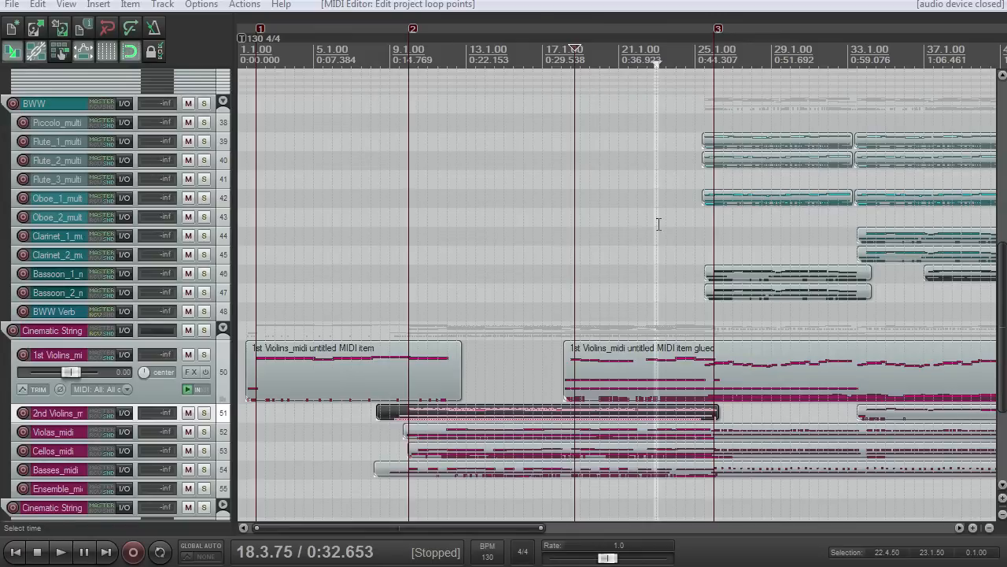
{"action": "mouse_move", "coordinate": [401, 228]}
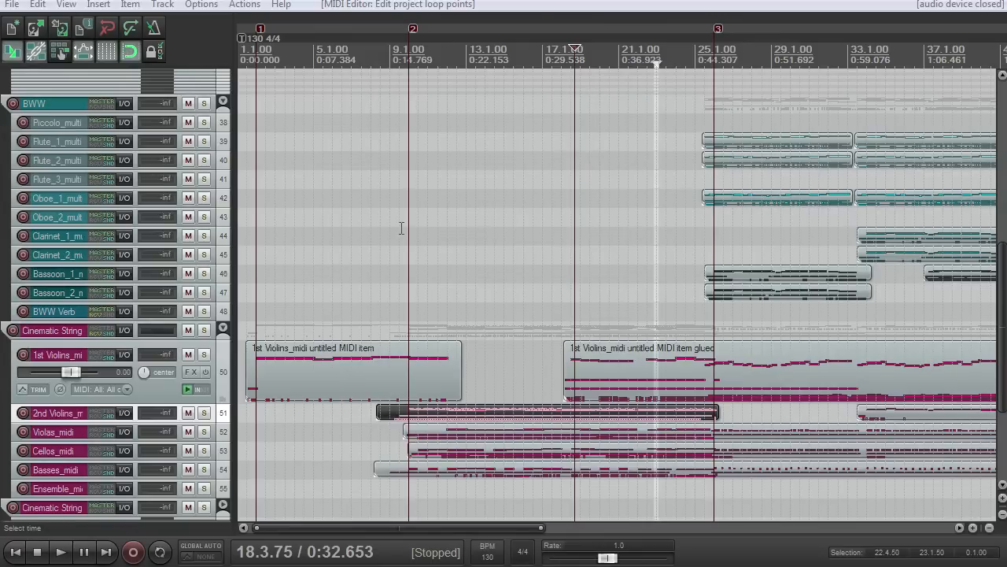
{"action": "mouse_move", "coordinate": [467, 263]}
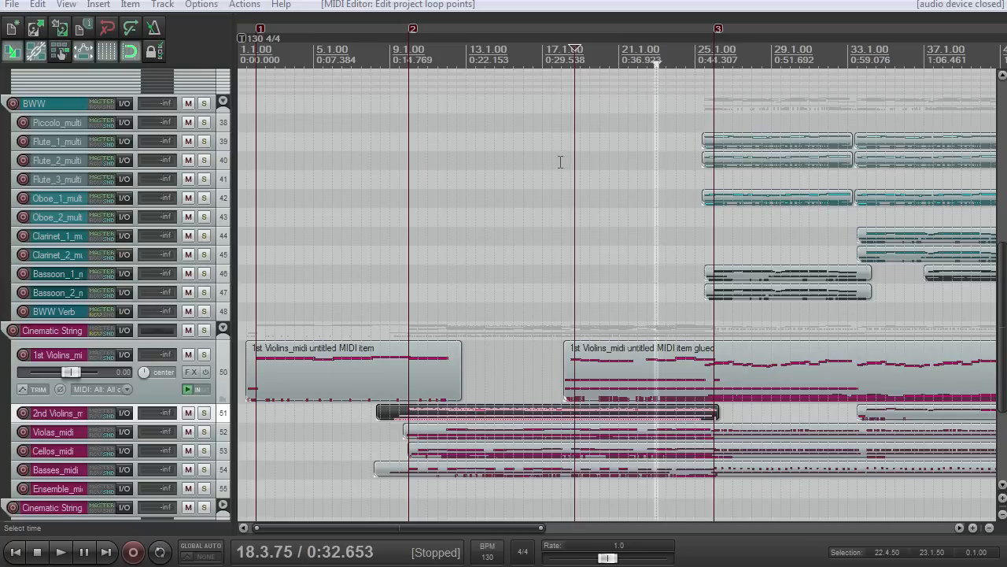
- Scroll the arrange view down toward the 2nd Violins track
{"action": "scroll", "scroll_direction": "down", "scroll_amount": 3}
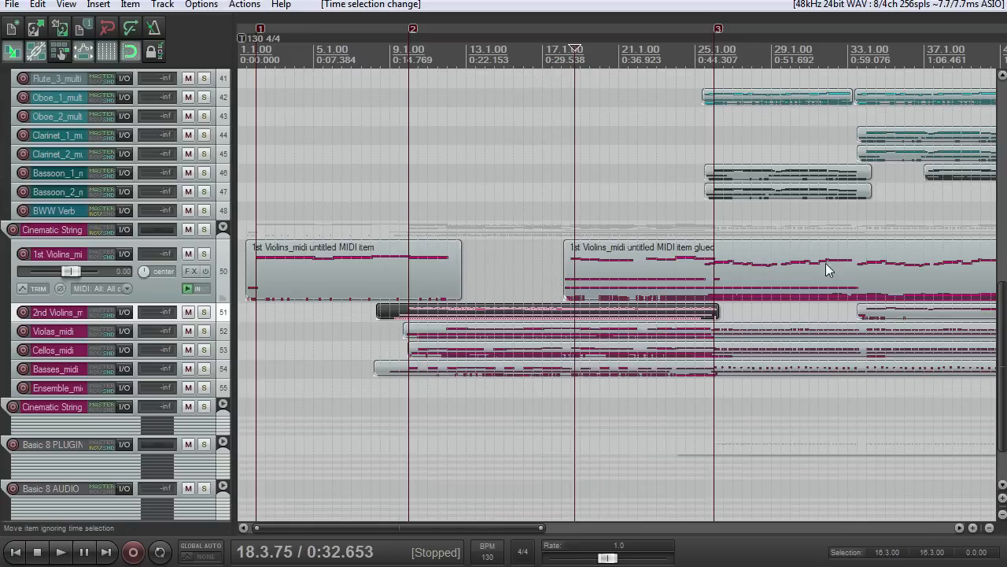
{"action": "mouse_move", "coordinate": [283, 296]}
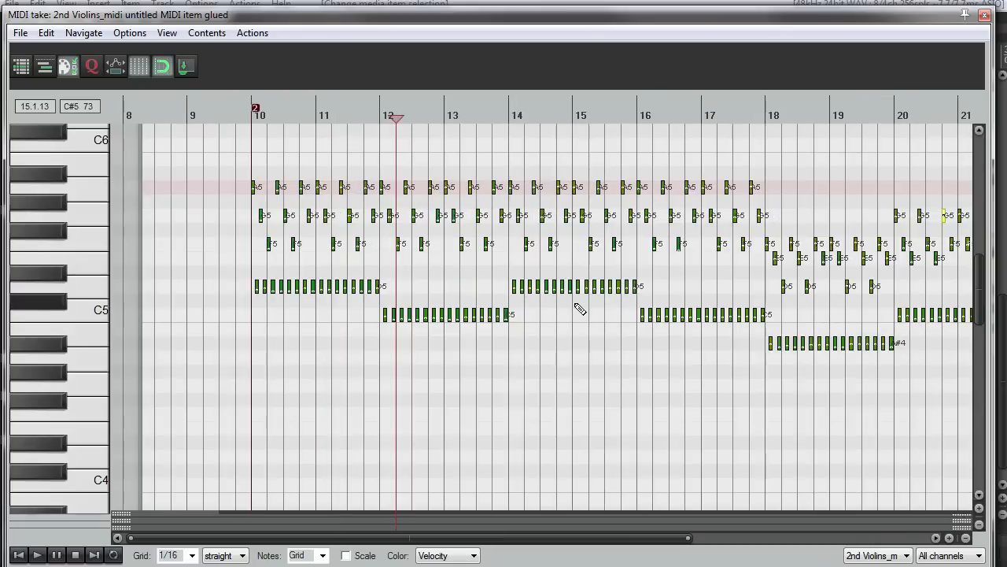
{"action": "mouse_move", "coordinate": [549, 437]}
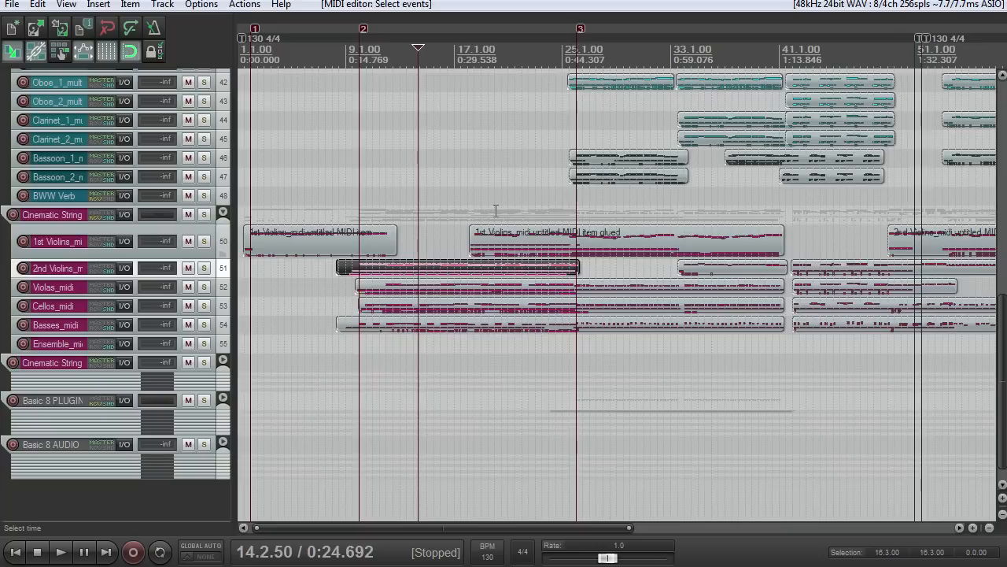
{"action": "mouse_move", "coordinate": [500, 194]}
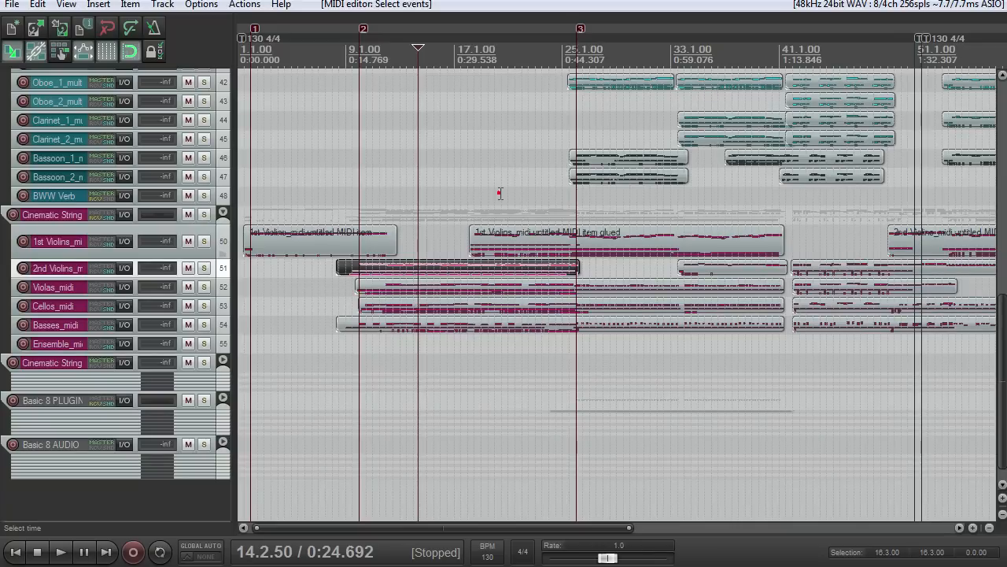
{"action": "mouse_move", "coordinate": [497, 205]}
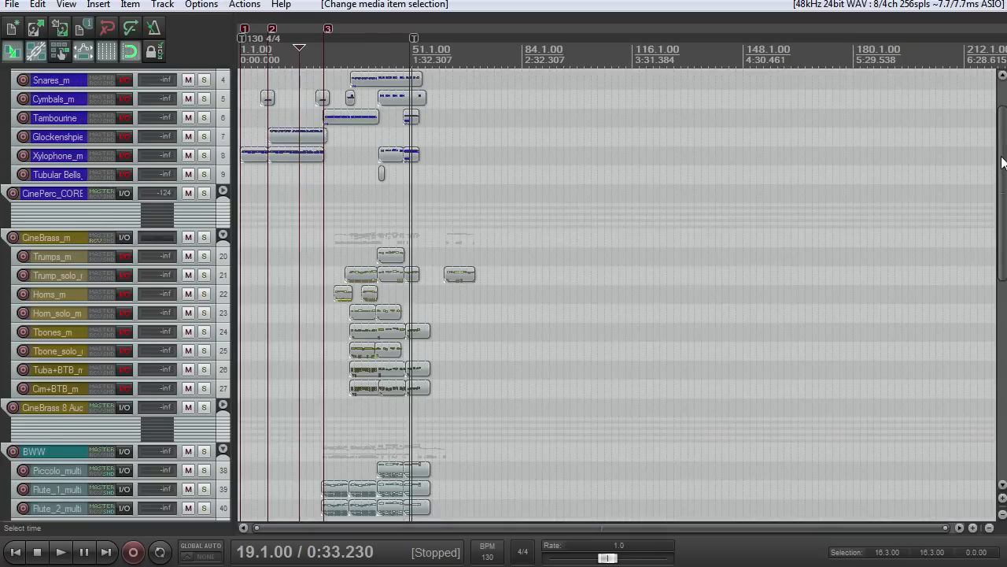
{"action": "scroll", "scroll_direction": "down", "scroll_amount": 3}
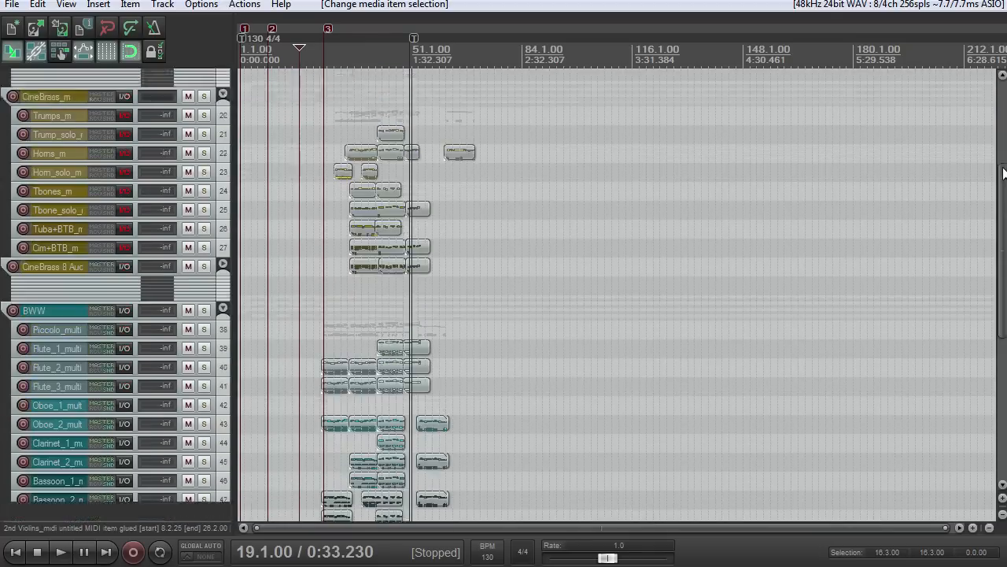
{"action": "scroll", "scroll_direction": "down", "scroll_amount": 3}
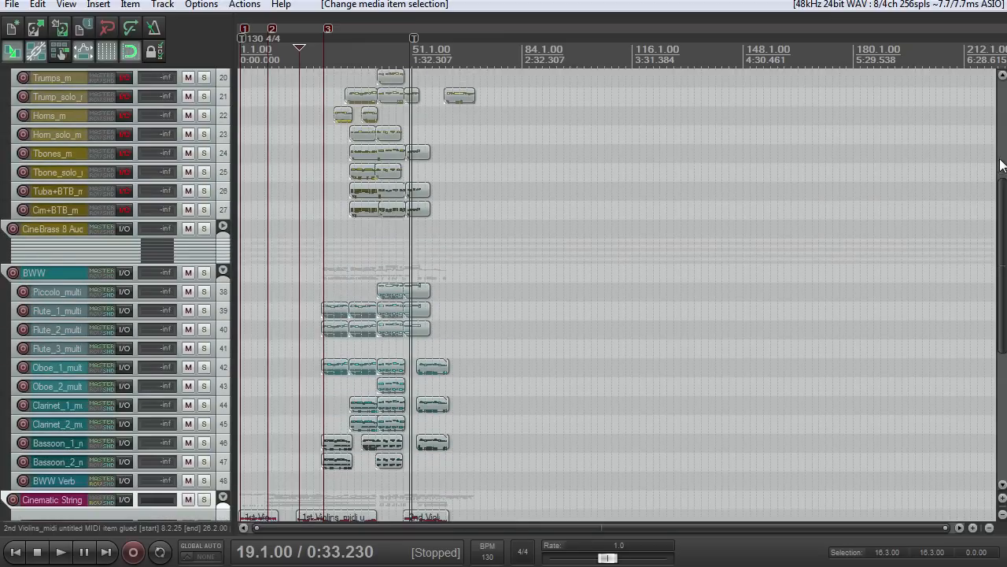
{"action": "scroll", "scroll_direction": "down", "scroll_amount": 3}
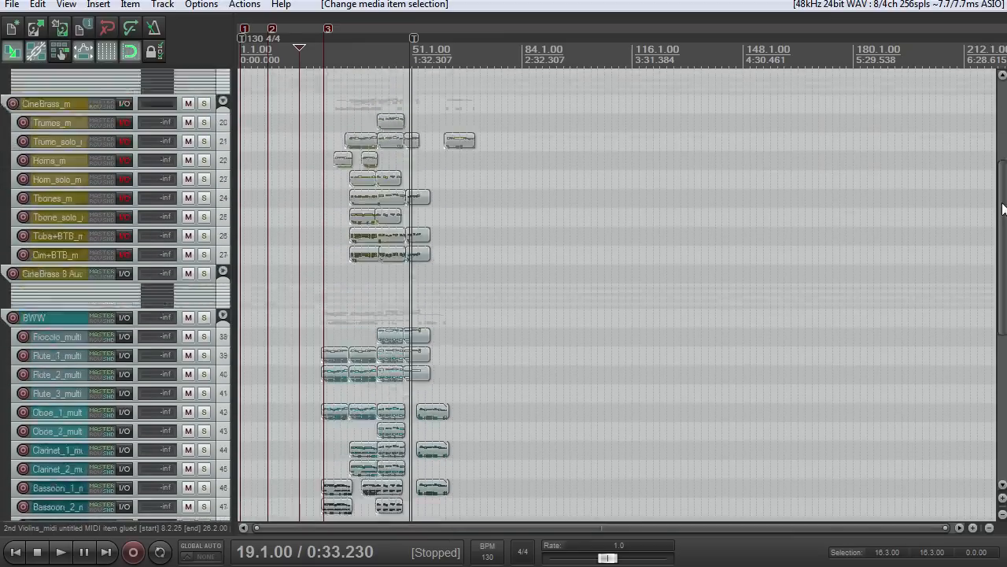
{"action": "scroll", "scroll_direction": "down", "scroll_amount": 3}
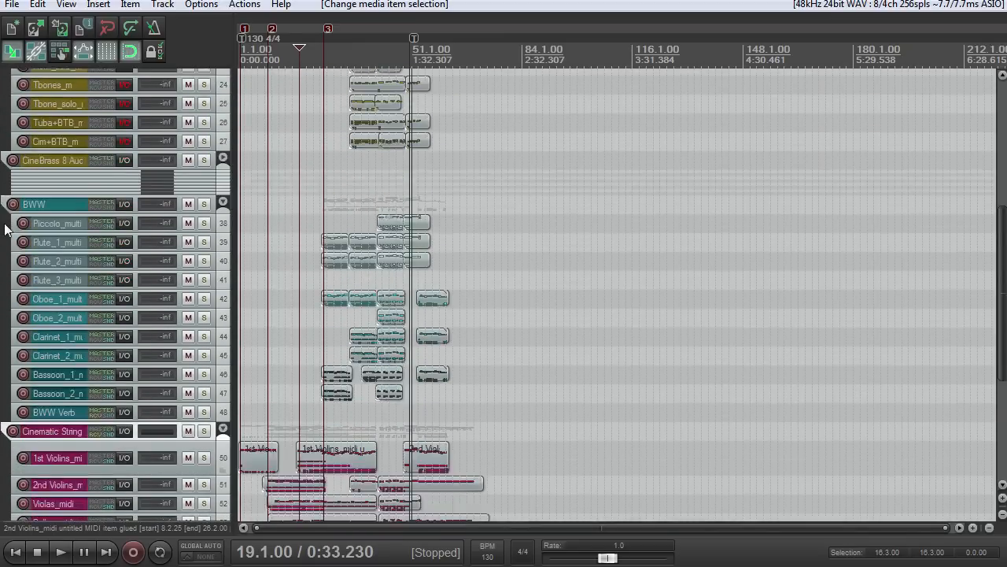
{"action": "scroll", "scroll_direction": "down", "scroll_amount": 3}
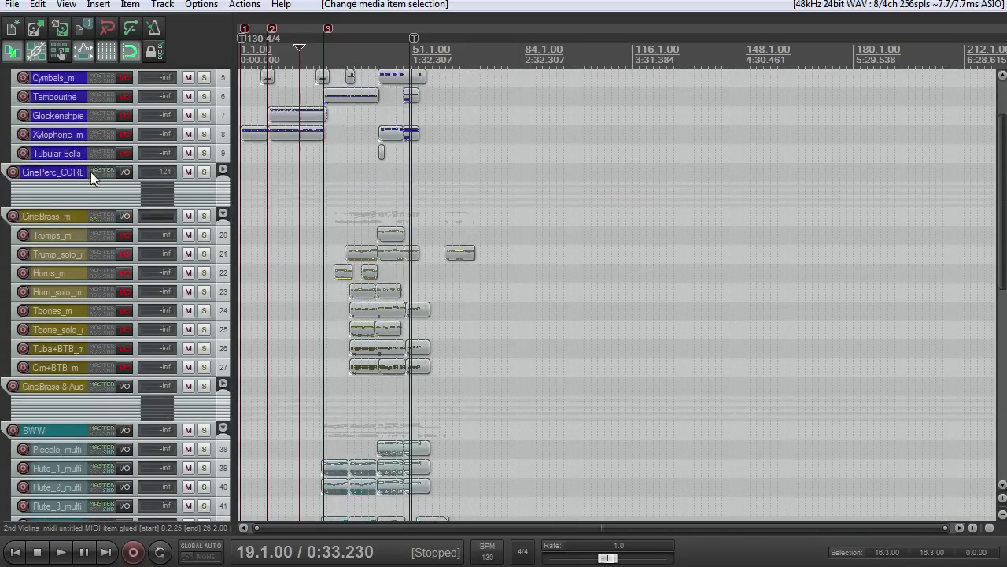
{"action": "scroll", "scroll_direction": "down", "scroll_amount": 3}
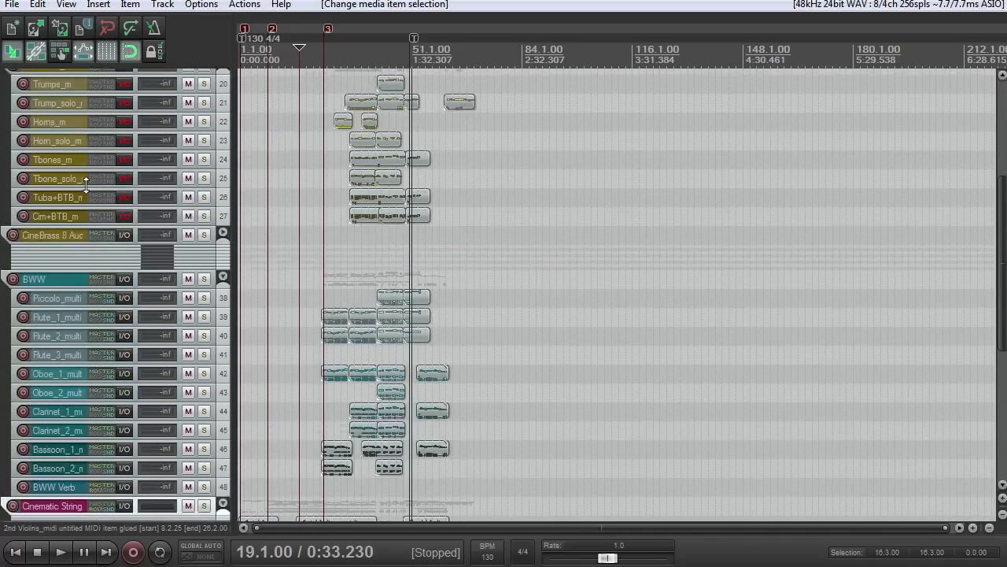
{"action": "scroll", "scroll_direction": "down", "scroll_amount": 3}
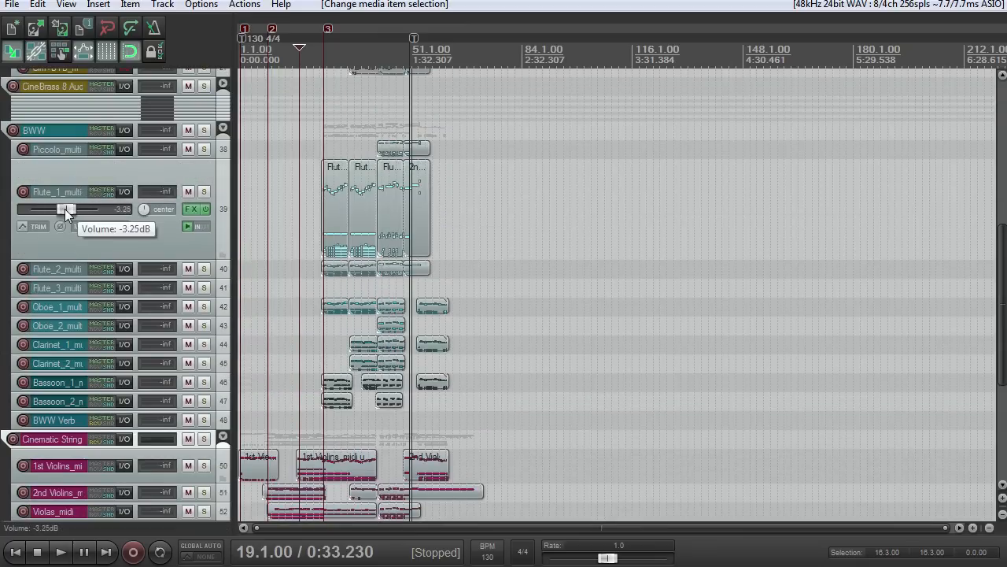
- Lower and readjust the Flute_1_multi track's volume fader, then undo the change
{"action": "left_click_drag", "start_coordinate": [69, 208], "coordinate": [57, 208]}
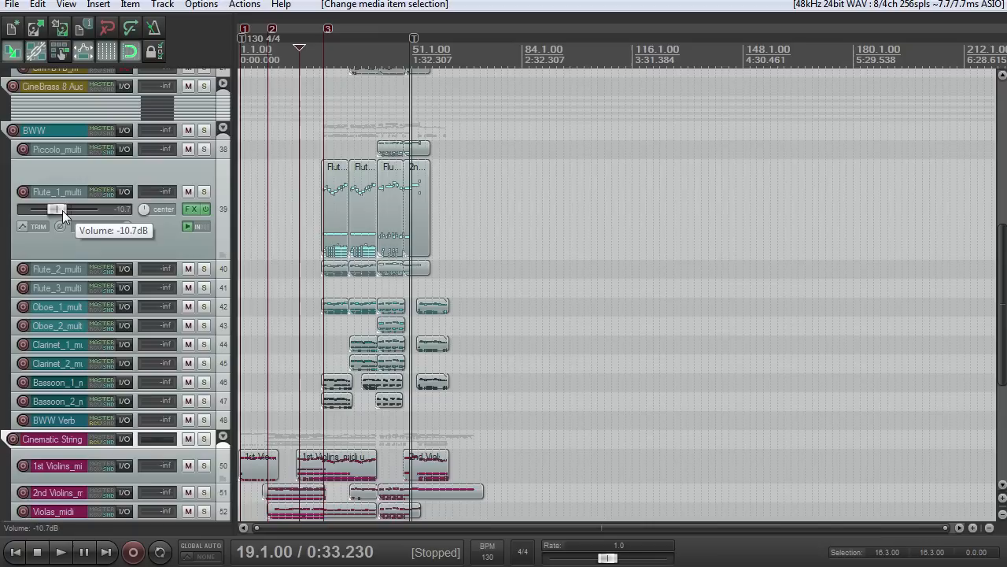
{"action": "left_click_drag", "start_coordinate": [57, 208], "coordinate": [68, 208]}
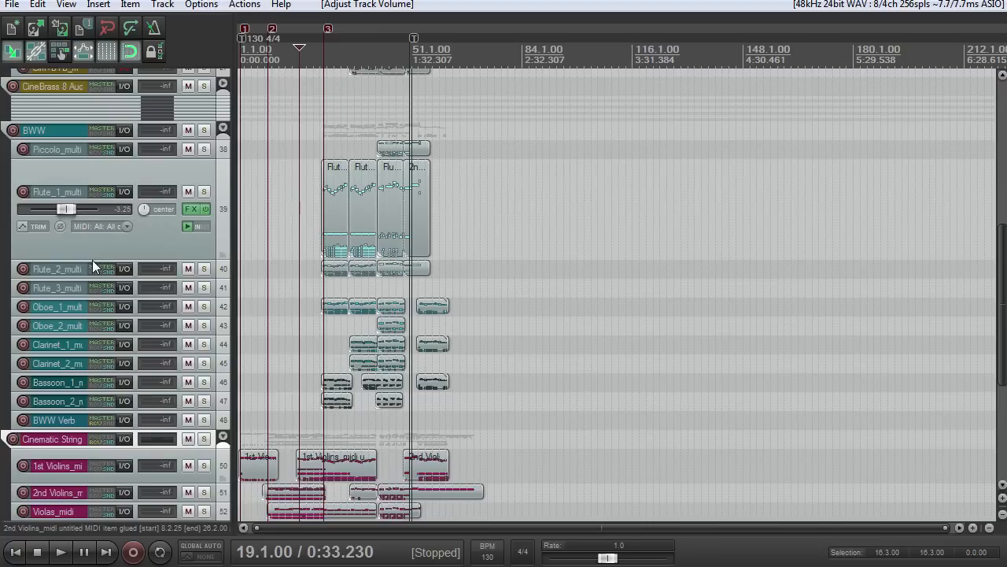
{"action": "key", "text": "ctrl+z"}
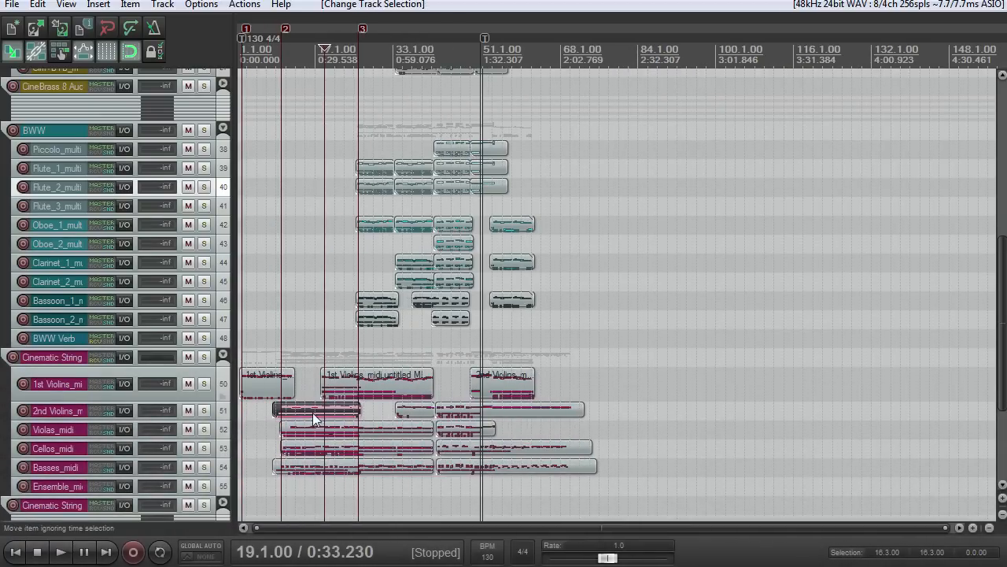
- Open the glued 2nd Violins MIDI item in the piano-roll editor
{"action": "double_click", "coordinate": [318, 409]}
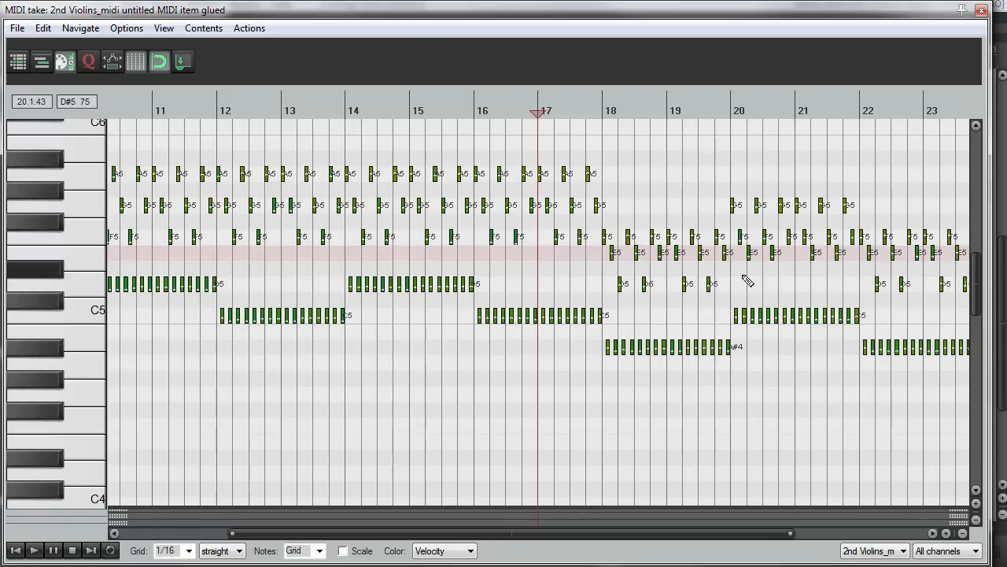
- Zoom the piano roll in on the 2nd Violins notes near bar 15
{"action": "scroll", "scroll_direction": "down", "scroll_amount": 3}
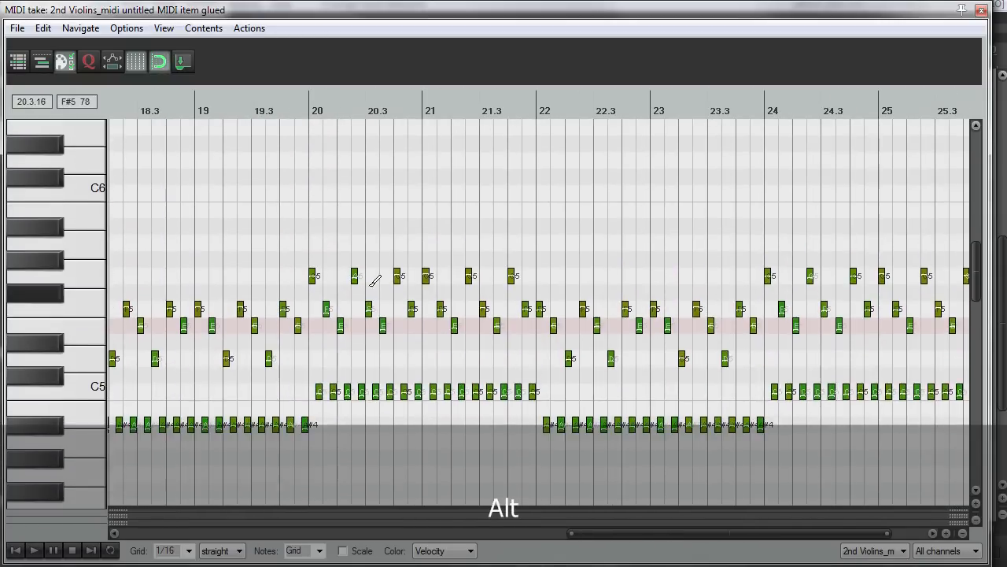
{"action": "scroll", "scroll_direction": "down", "scroll_amount": 3}
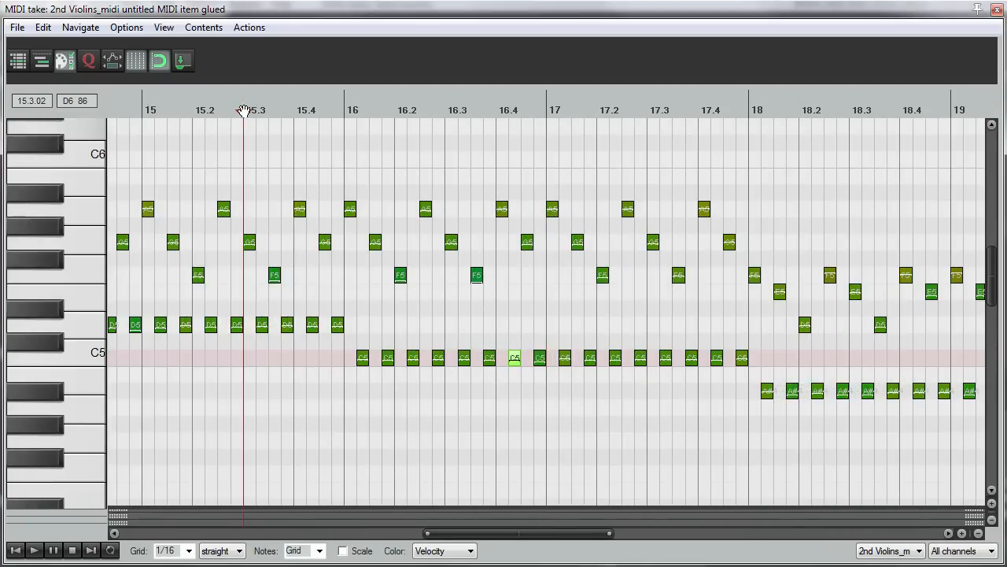
{"action": "key", "text": "space"}
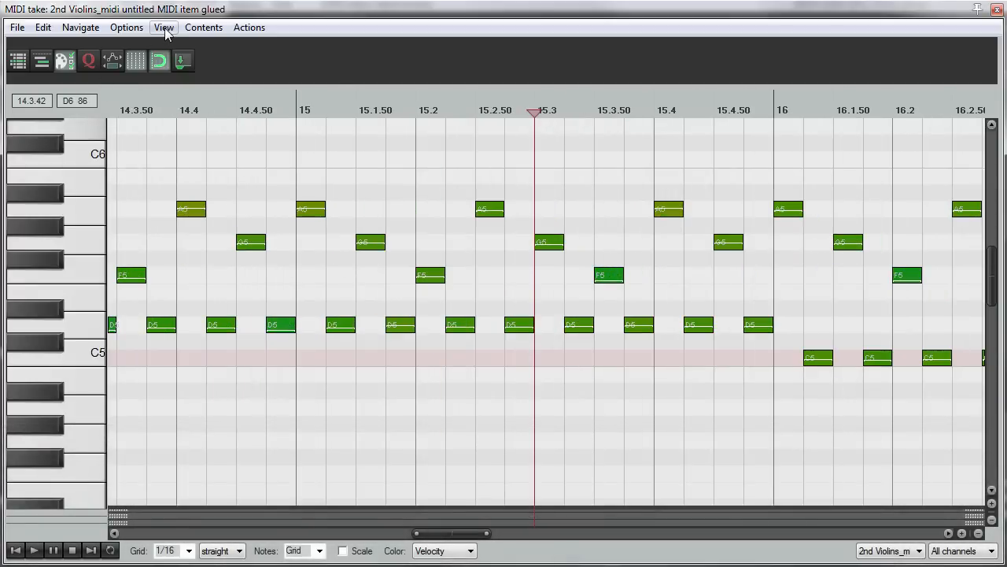
- Switch the editor to numbered note rows via the View menu, then back to piano roll mode
{"action": "left_click", "coordinate": [164, 26]}
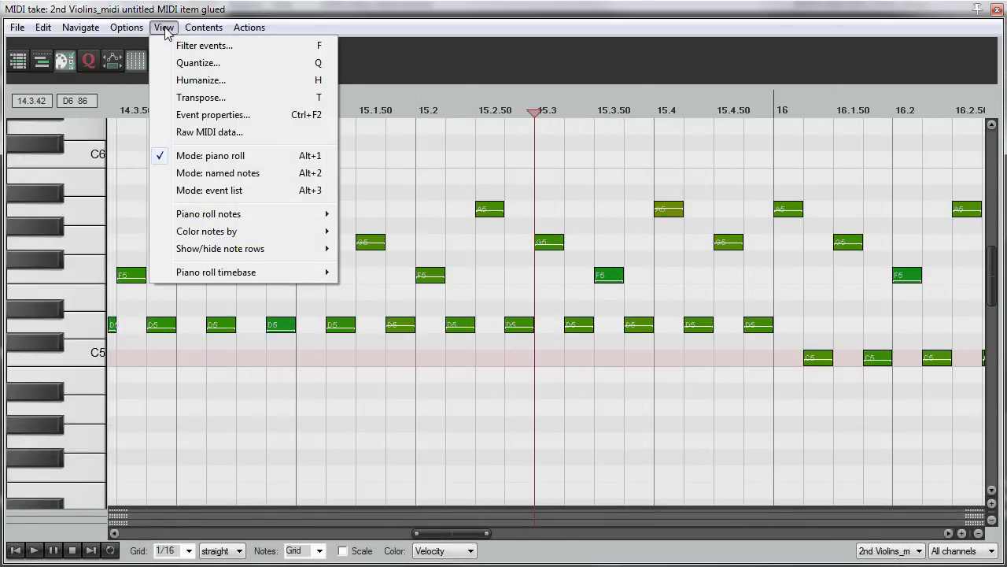
{"action": "mouse_move", "coordinate": [229, 156]}
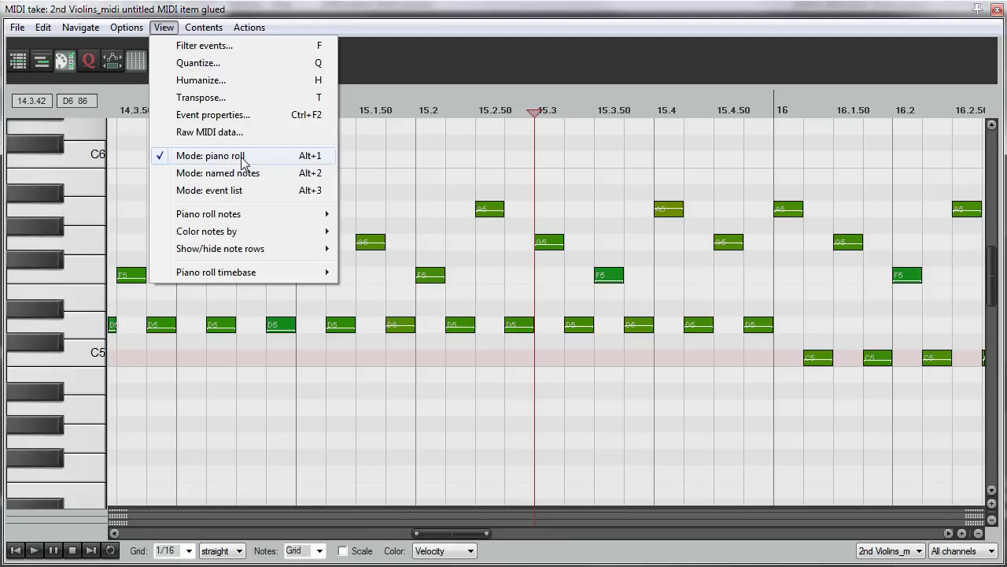
{"action": "mouse_move", "coordinate": [264, 167]}
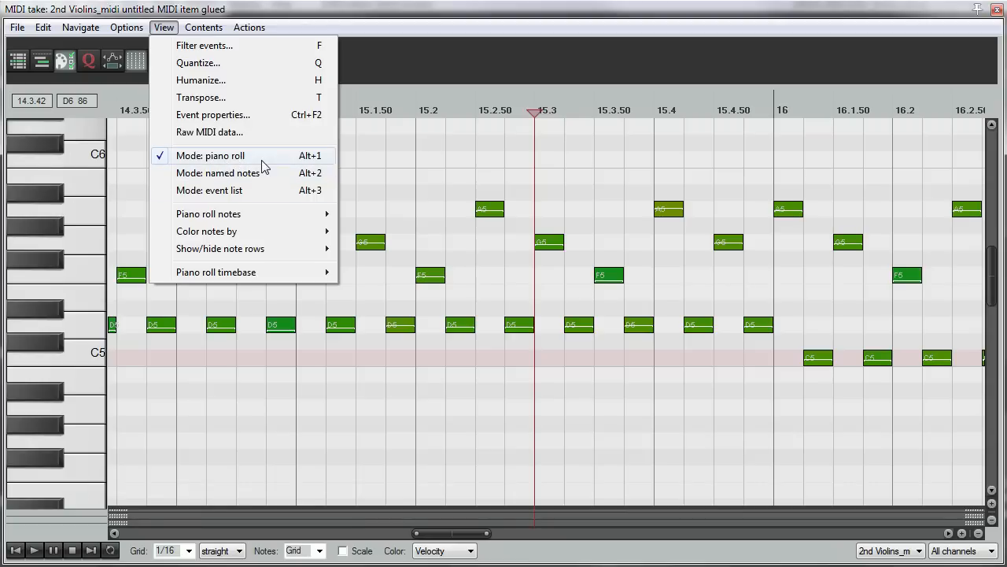
{"action": "left_click", "coordinate": [217, 172]}
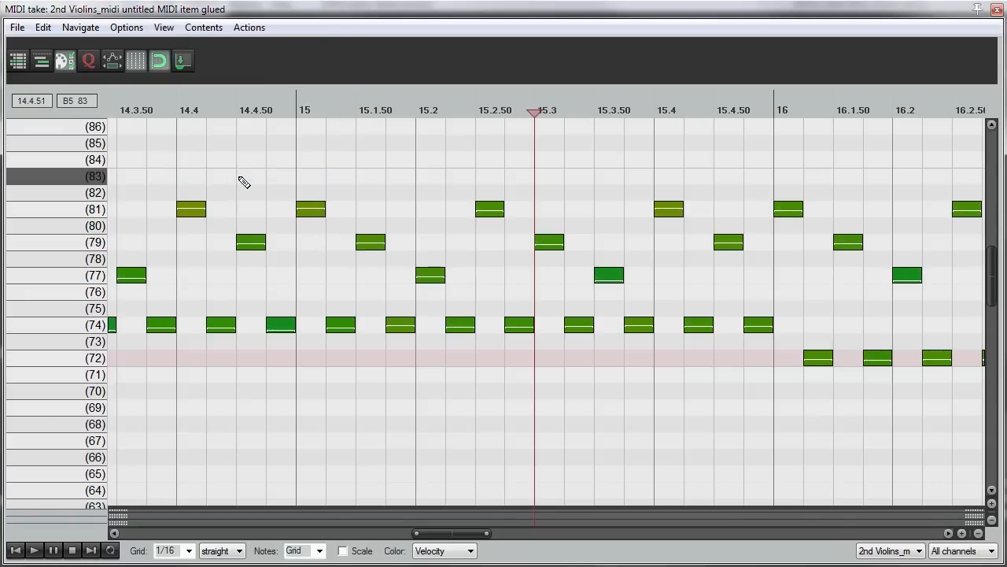
{"action": "left_click", "coordinate": [164, 27]}
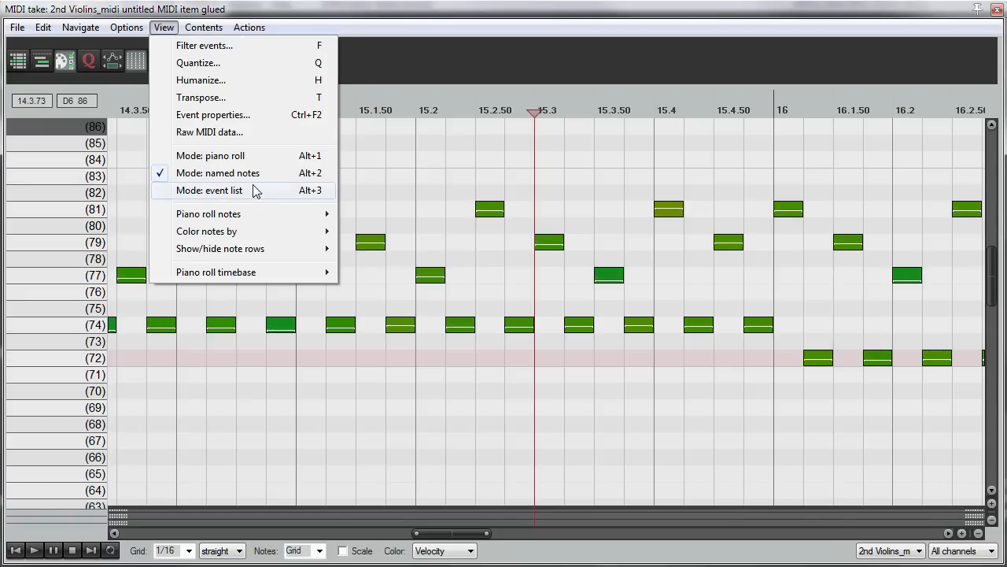
{"action": "left_click", "coordinate": [208, 188]}
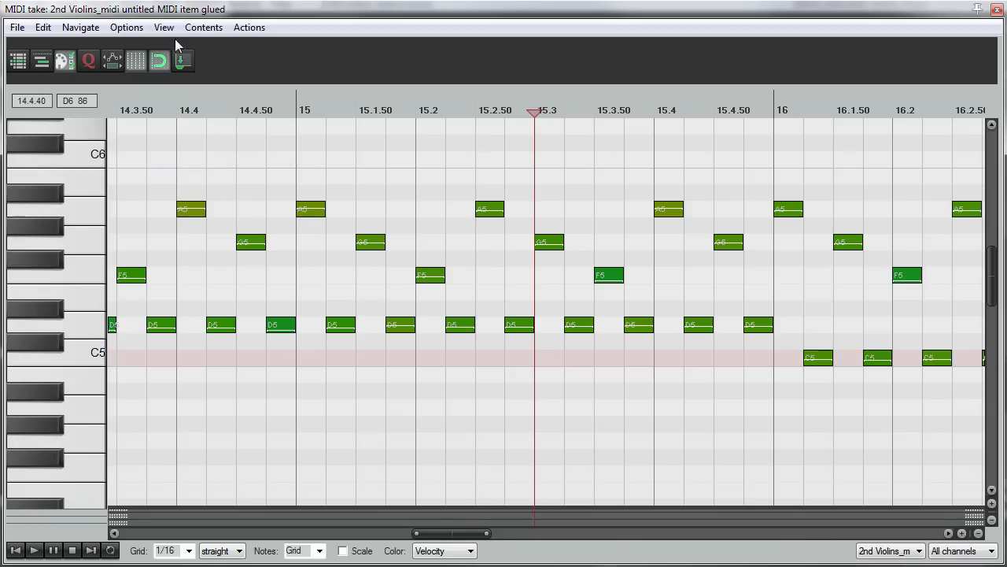
{"action": "left_click", "coordinate": [163, 27]}
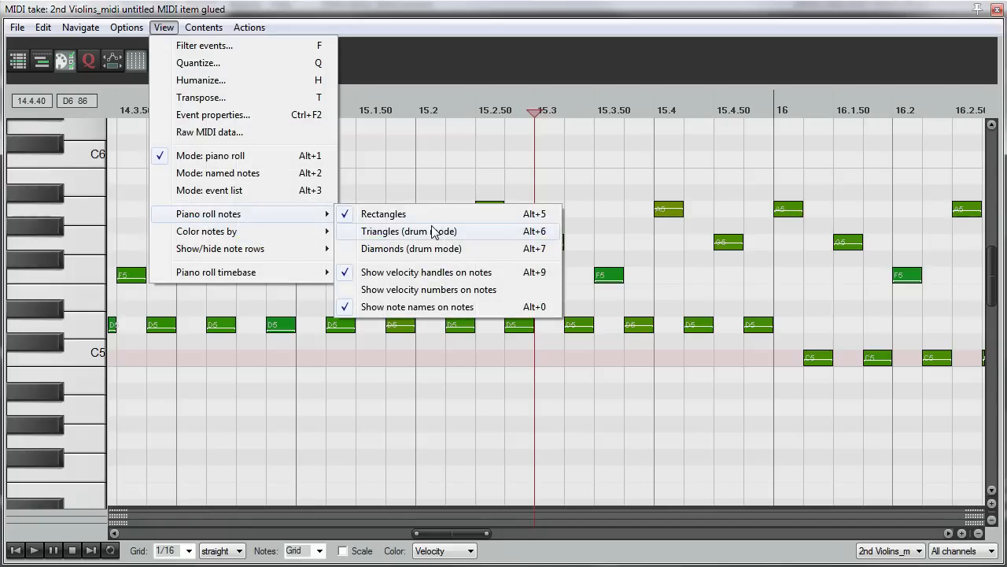
{"action": "mouse_move", "coordinate": [456, 219]}
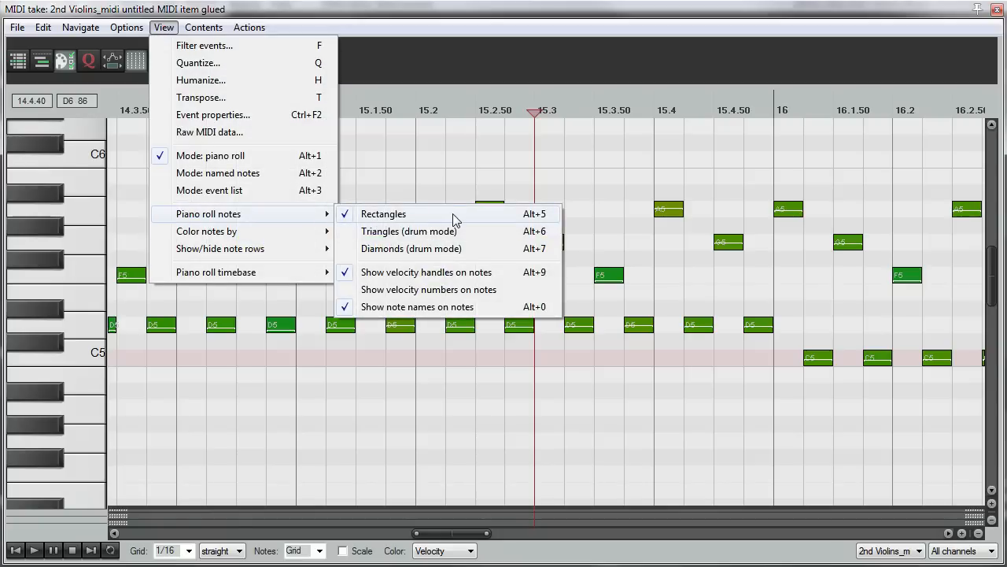
{"action": "mouse_move", "coordinate": [468, 230]}
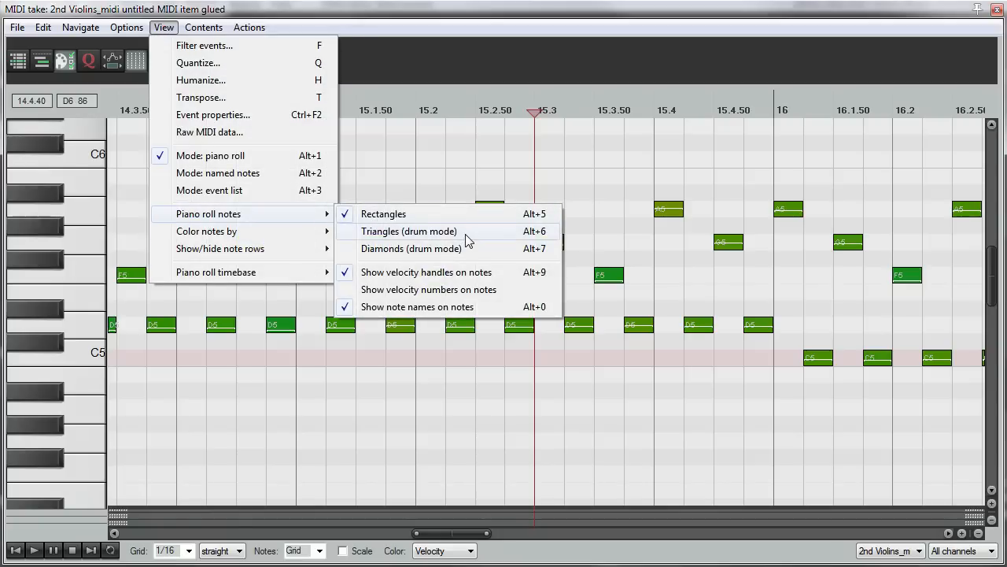
{"action": "left_click", "coordinate": [126, 27]}
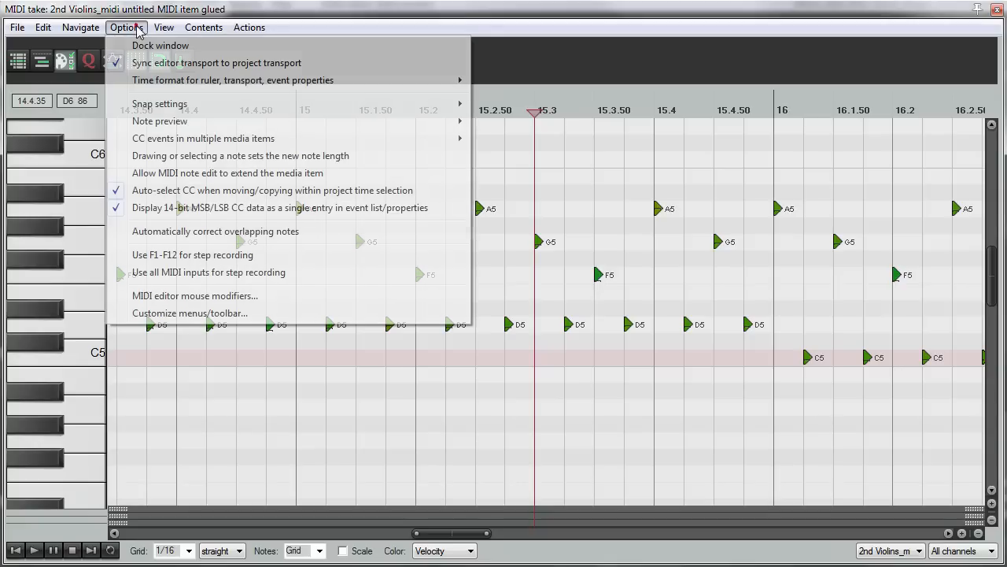
{"action": "left_click", "coordinate": [164, 27]}
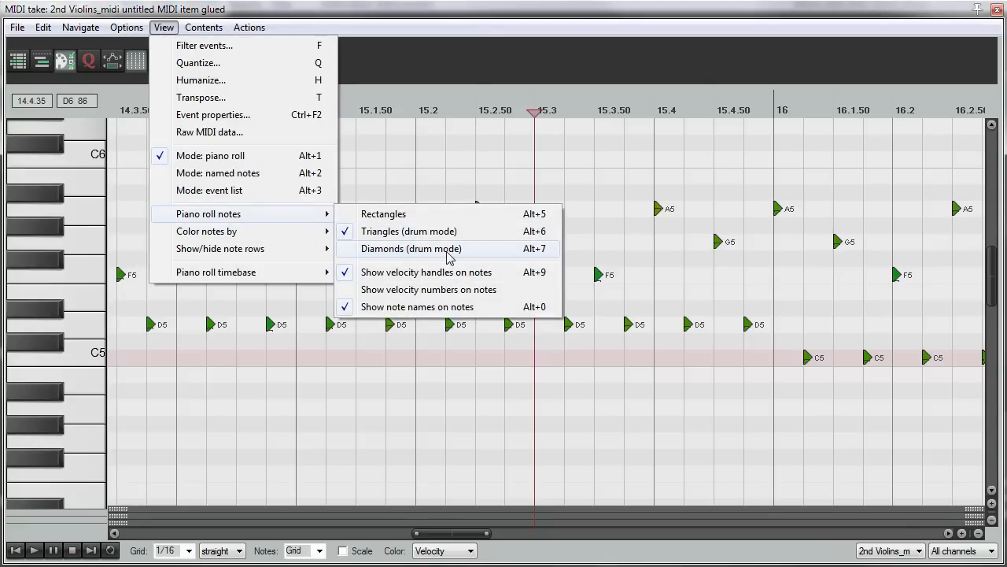
{"action": "left_click", "coordinate": [411, 248]}
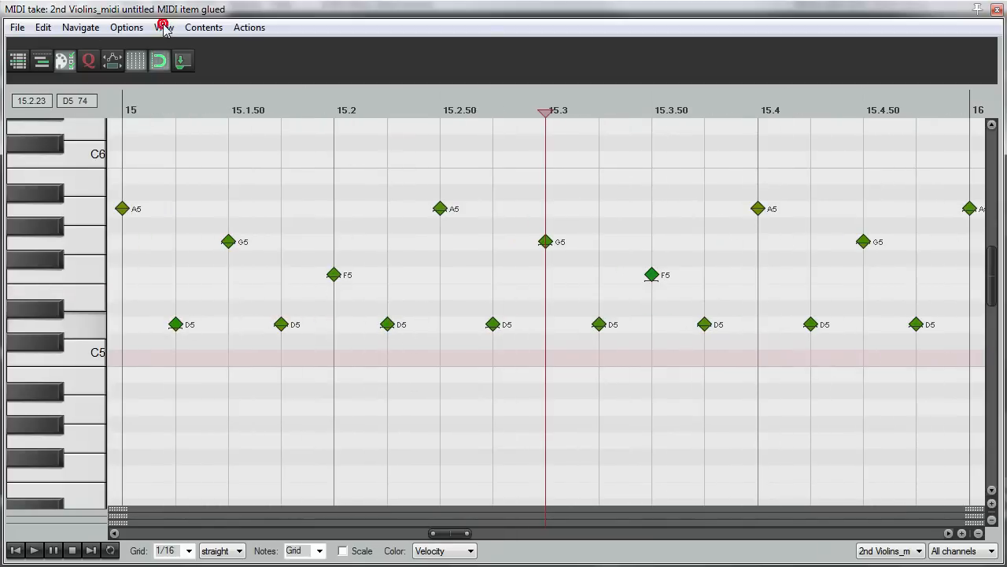
{"action": "left_click", "coordinate": [163, 26]}
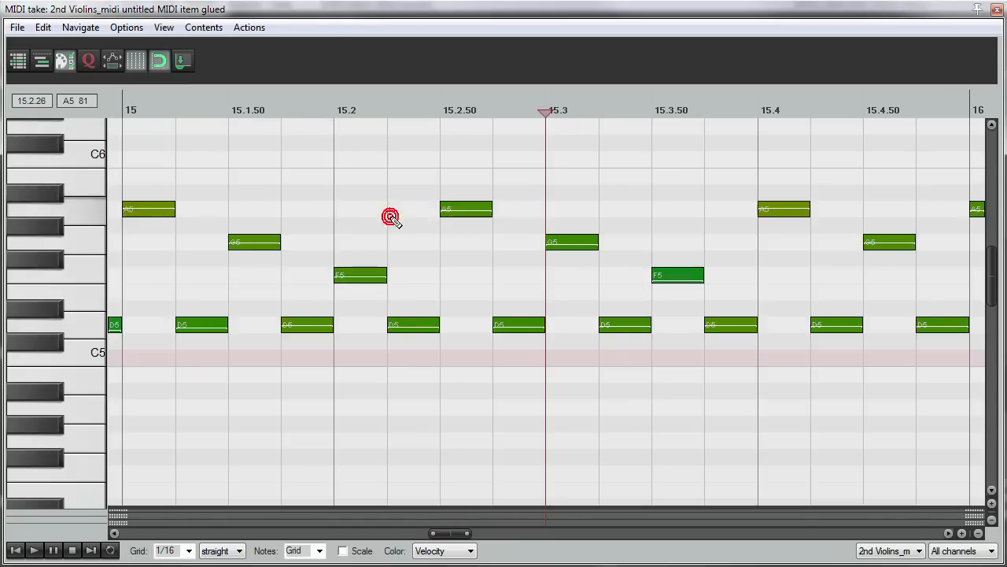
- Toggle velocity handles off and on under View, and show the velocity lane below the notes
{"action": "left_click", "coordinate": [163, 27]}
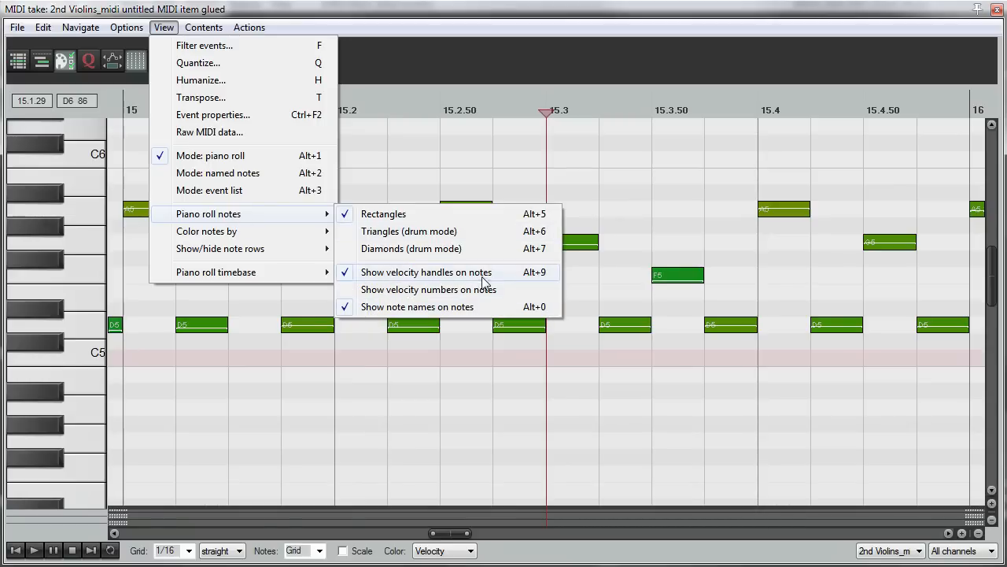
{"action": "left_click", "coordinate": [425, 270]}
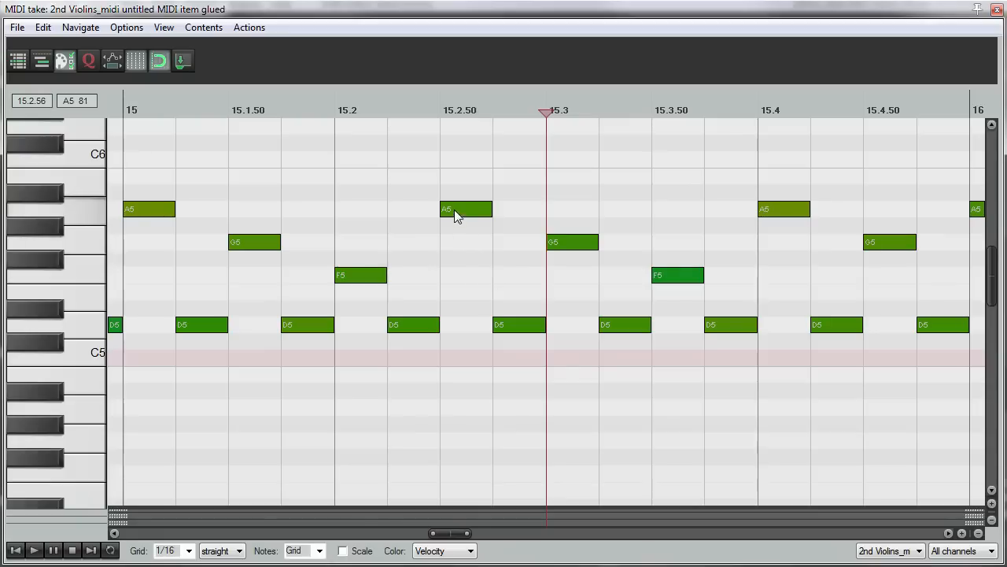
{"action": "left_click", "coordinate": [164, 27]}
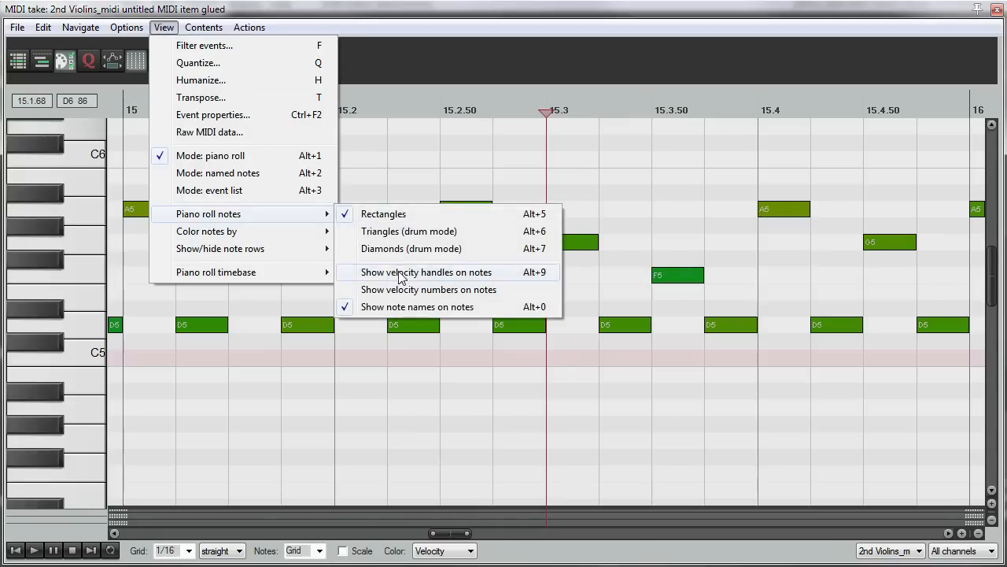
{"action": "left_click", "coordinate": [425, 271]}
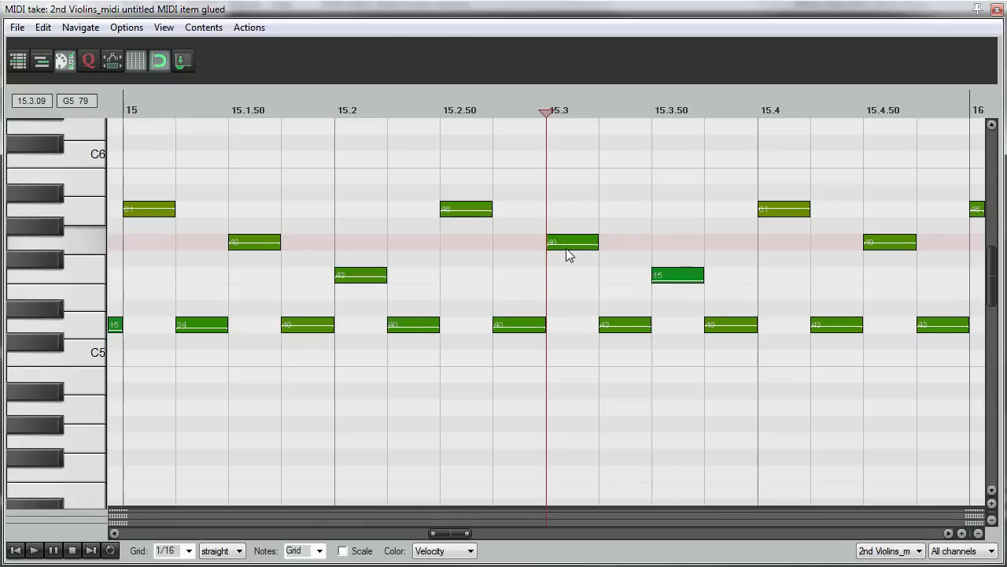
{"action": "key", "text": "ctrl+z"}
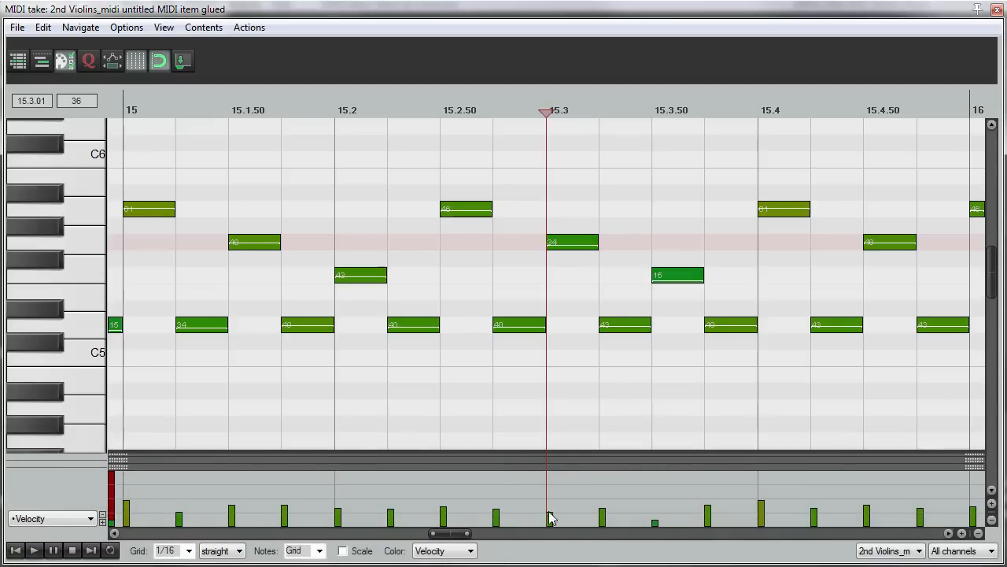
{"action": "left_click", "coordinate": [163, 26]}
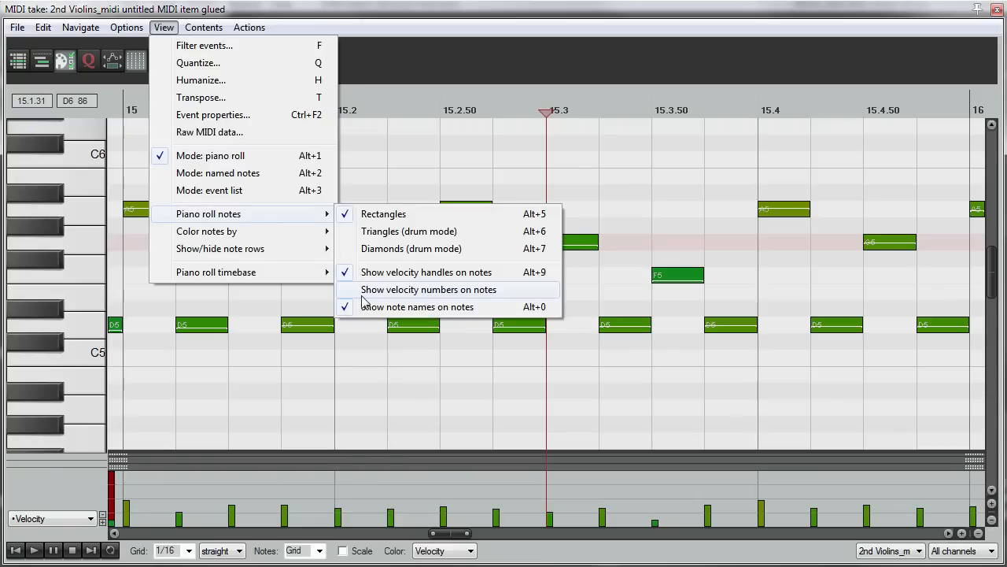
{"action": "mouse_move", "coordinate": [519, 299]}
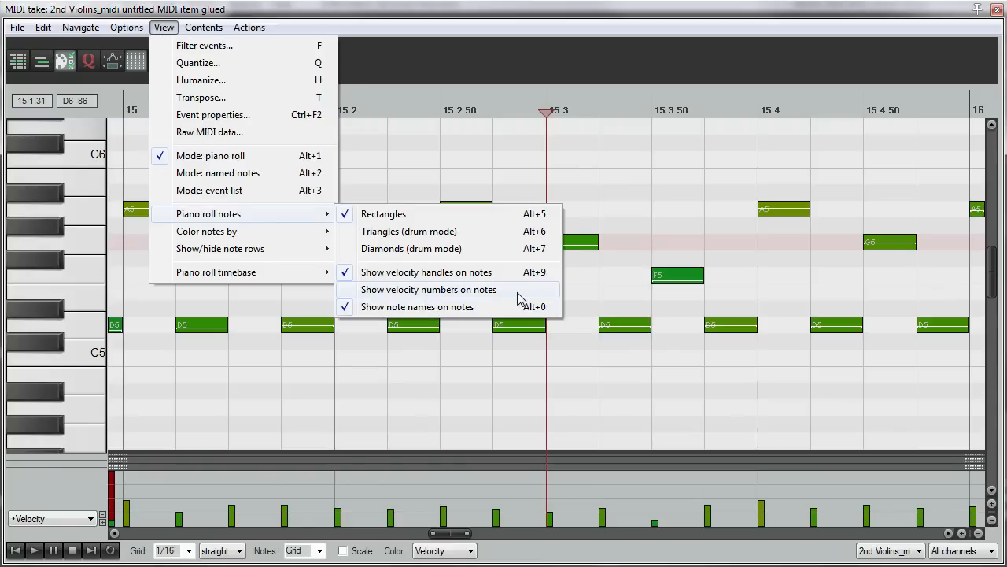
- Enable Show velocity numbers on notes so each note carries its velocity value
{"action": "left_click", "coordinate": [429, 290]}
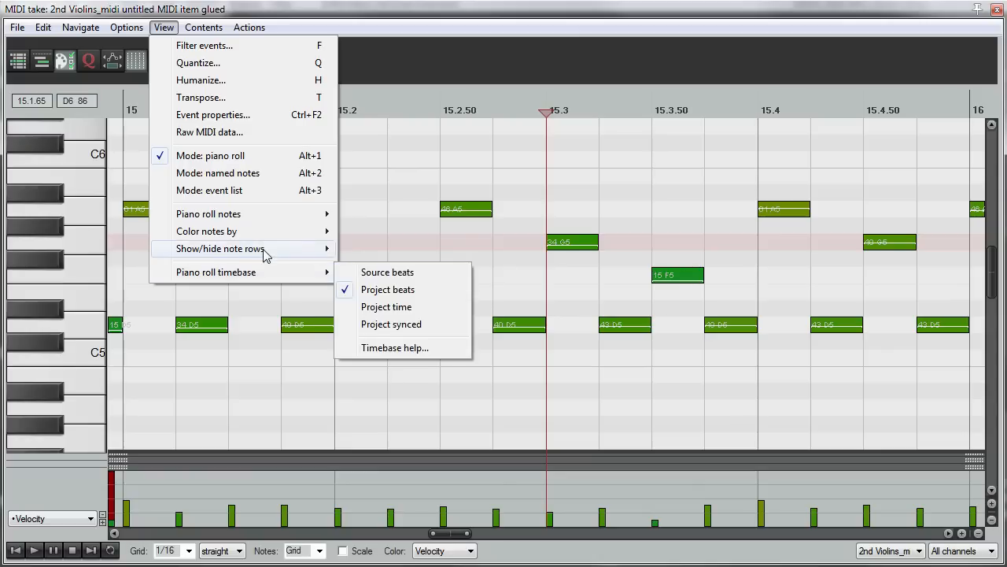
{"action": "mouse_move", "coordinate": [207, 230]}
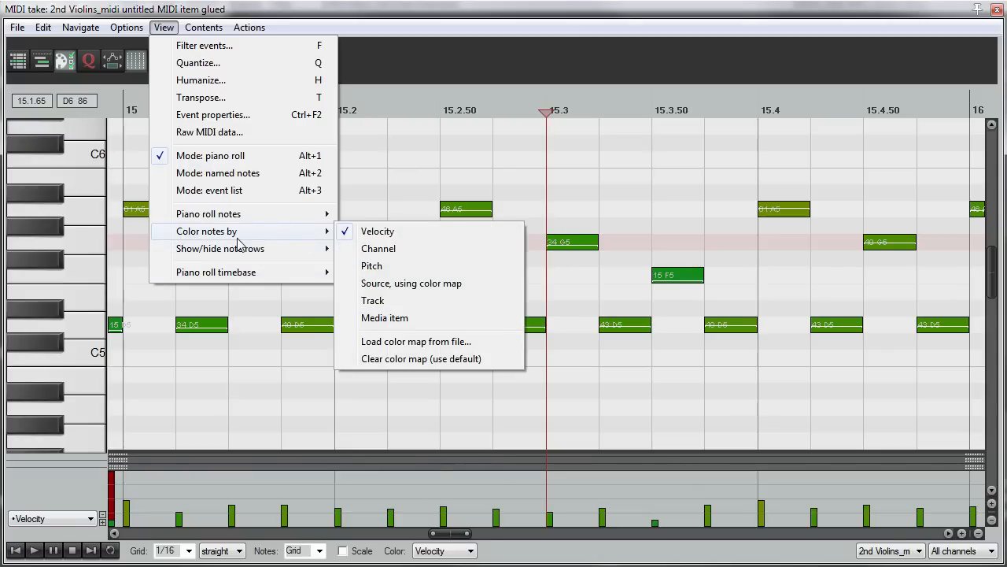
{"action": "mouse_move", "coordinate": [378, 230]}
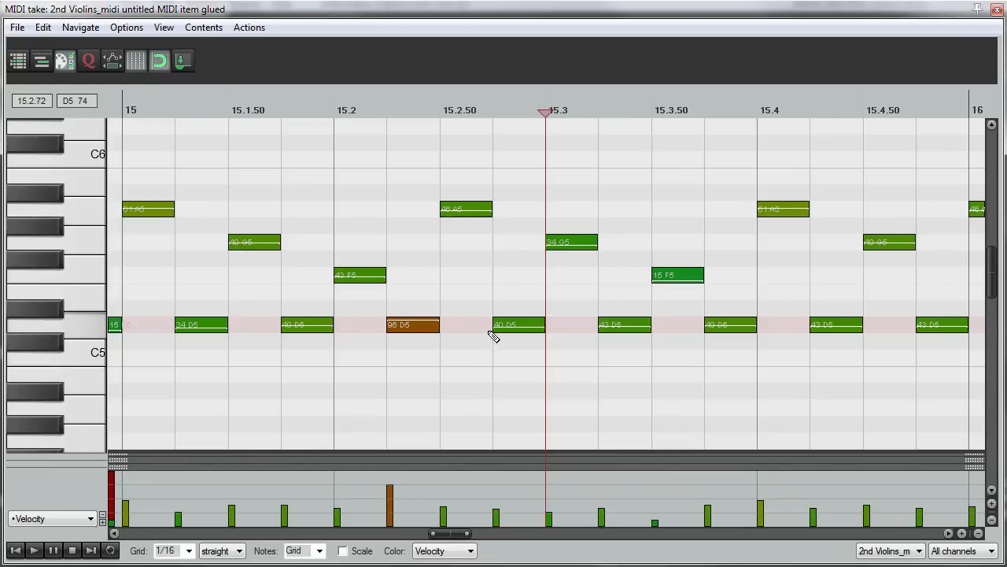
{"action": "mouse_move", "coordinate": [419, 334]}
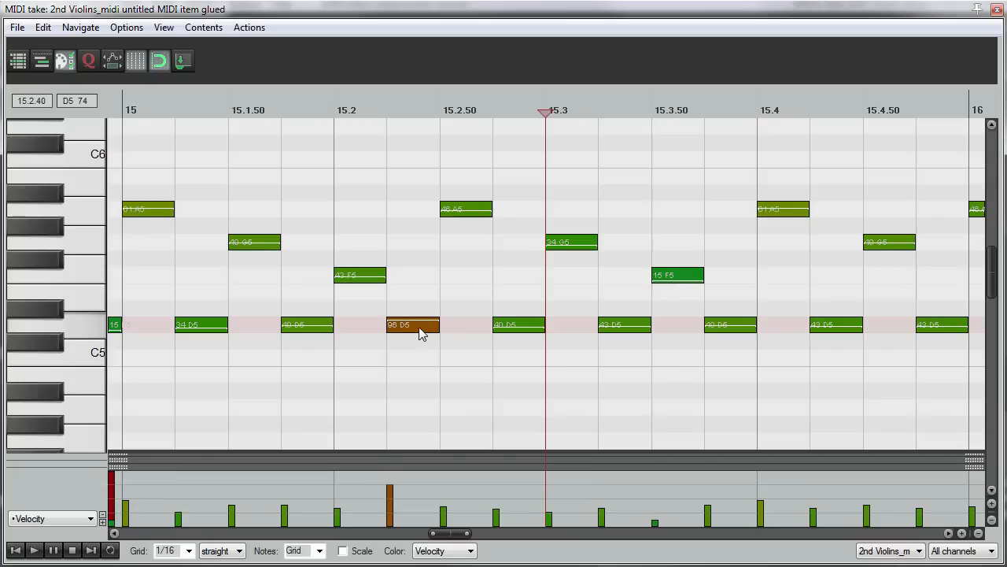
{"action": "mouse_move", "coordinate": [428, 329]}
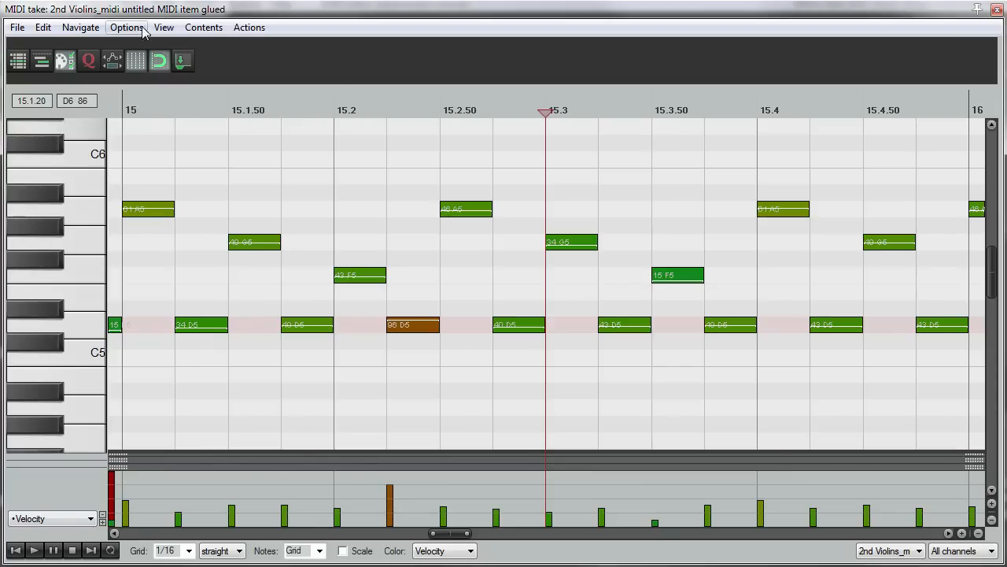
- Set the D5 note's velocity very low from its bar in the velocity lane
{"action": "left_click", "coordinate": [164, 27]}
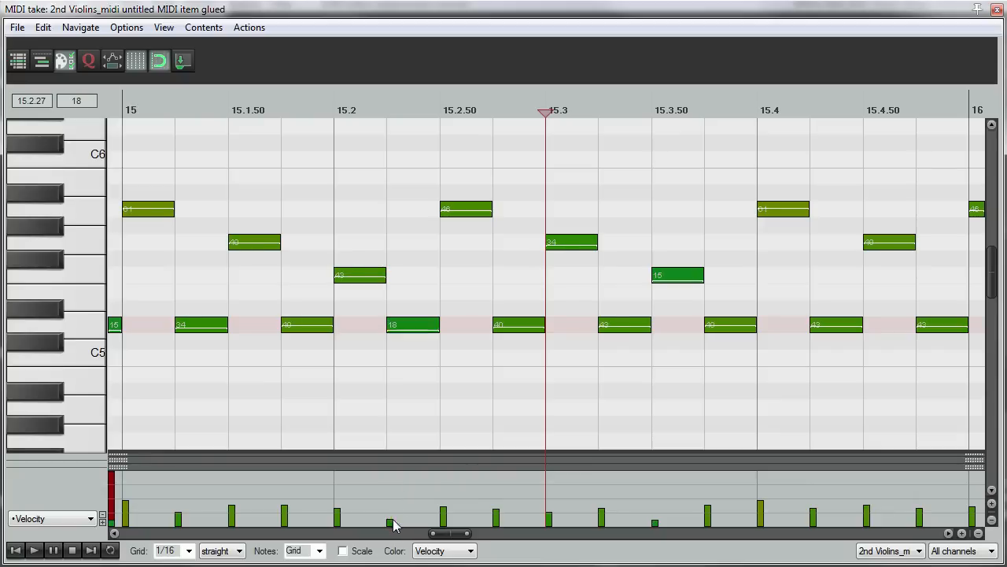
{"action": "left_click", "coordinate": [413, 324]}
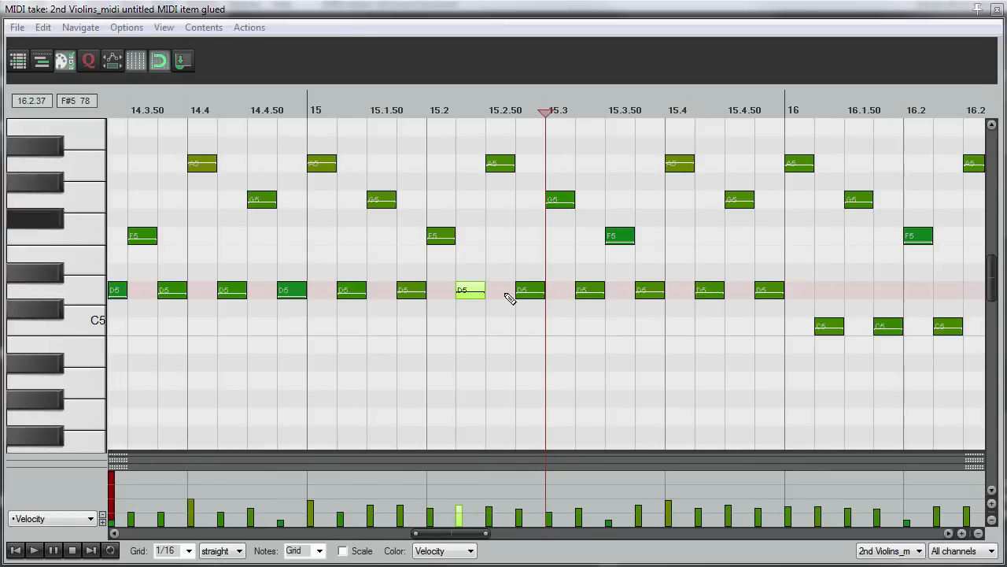
{"action": "mouse_move", "coordinate": [296, 386]}
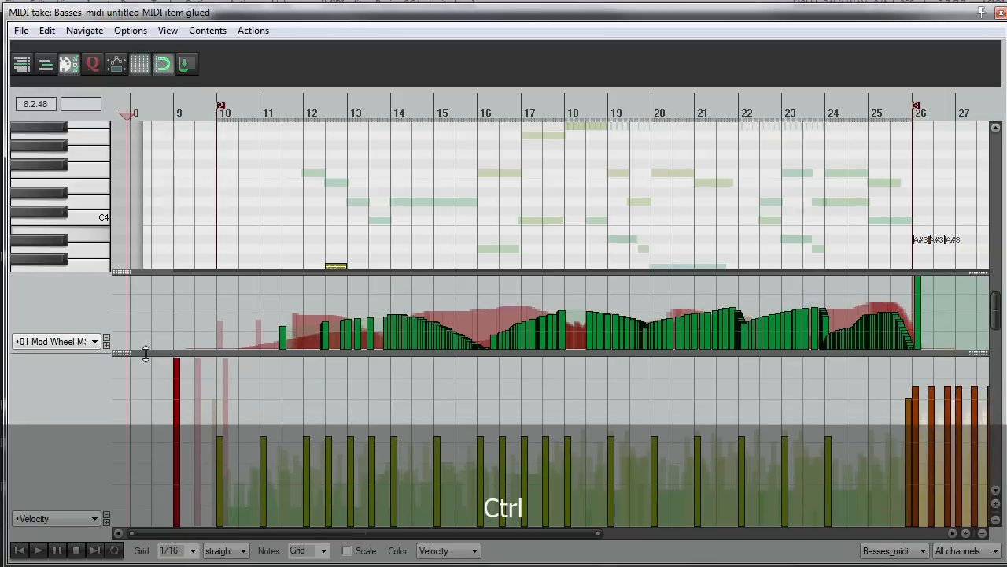
- Adjust the lane divider below the Basses notes, hiding the controller lanes
{"action": "left_click_drag", "start_coordinate": [145, 353], "coordinate": [141, 386]}
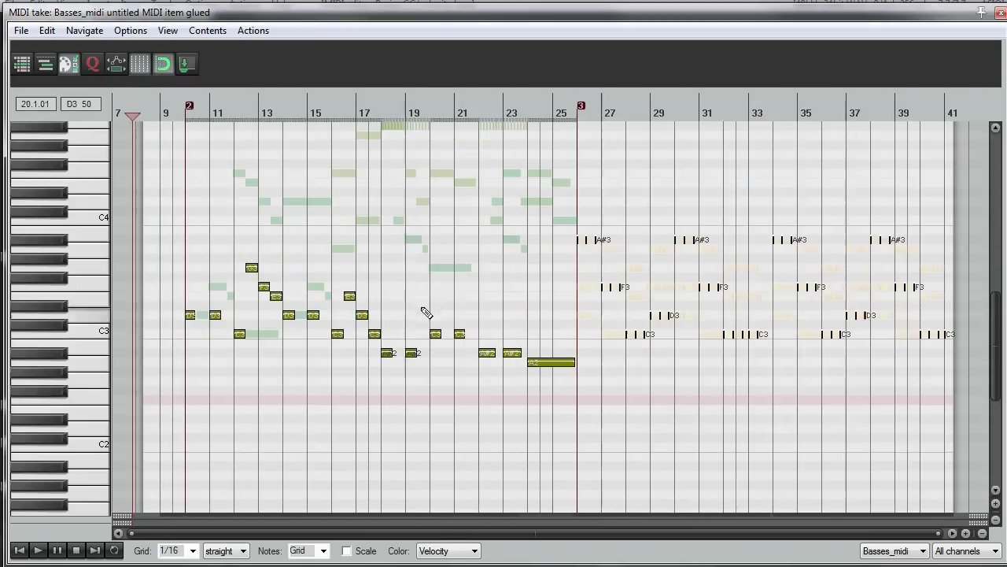
{"action": "mouse_move", "coordinate": [309, 220]}
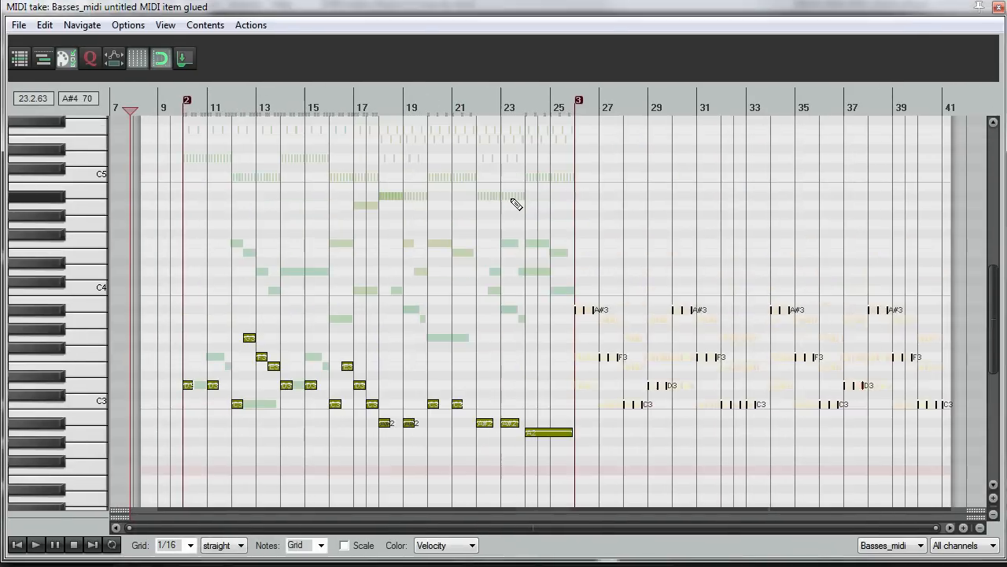
{"action": "mouse_move", "coordinate": [447, 253]}
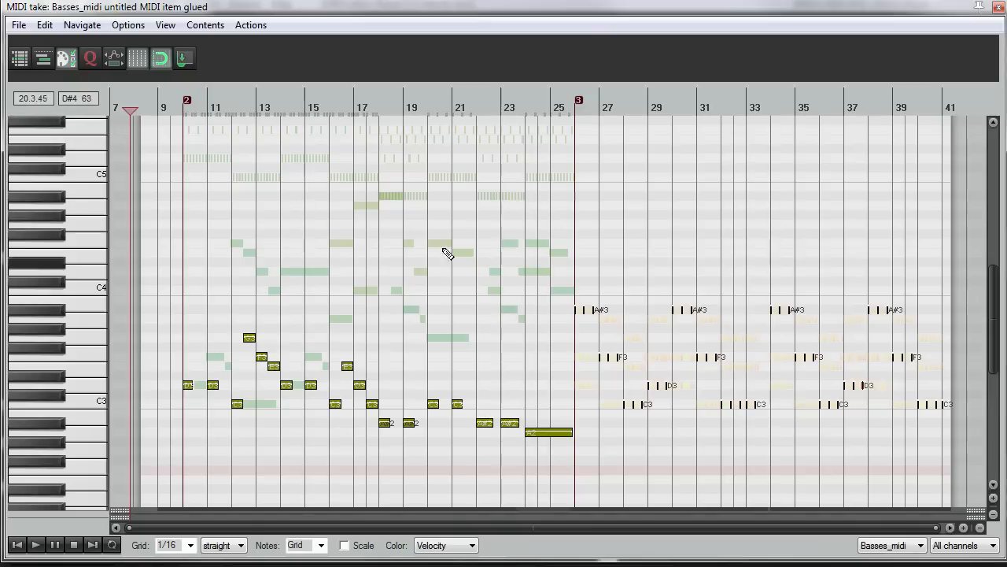
- Show the track list, collapse percussion and other folders, expand CineBrass, and bring up track list options
{"action": "left_click", "coordinate": [19, 58]}
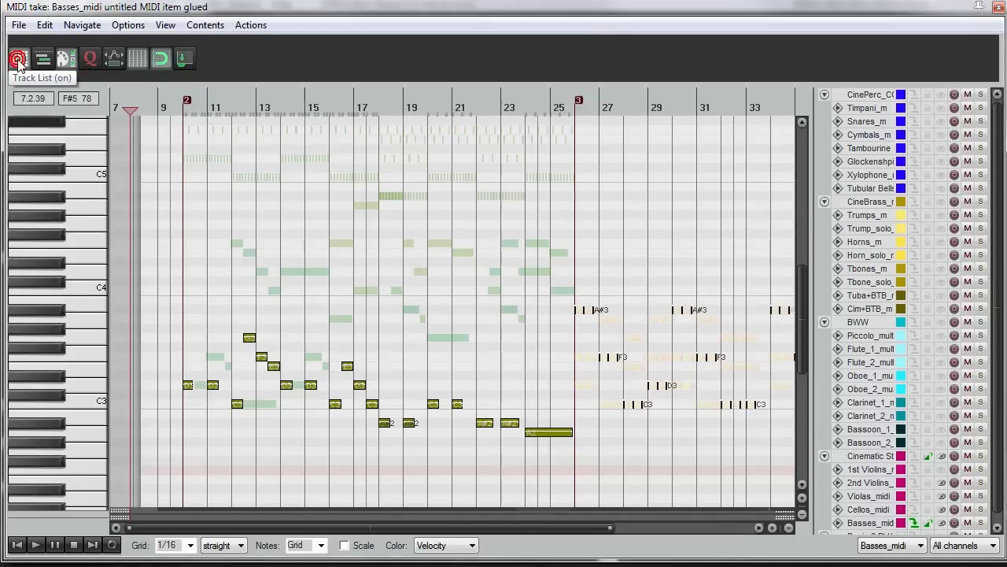
{"action": "left_click", "coordinate": [19, 58]}
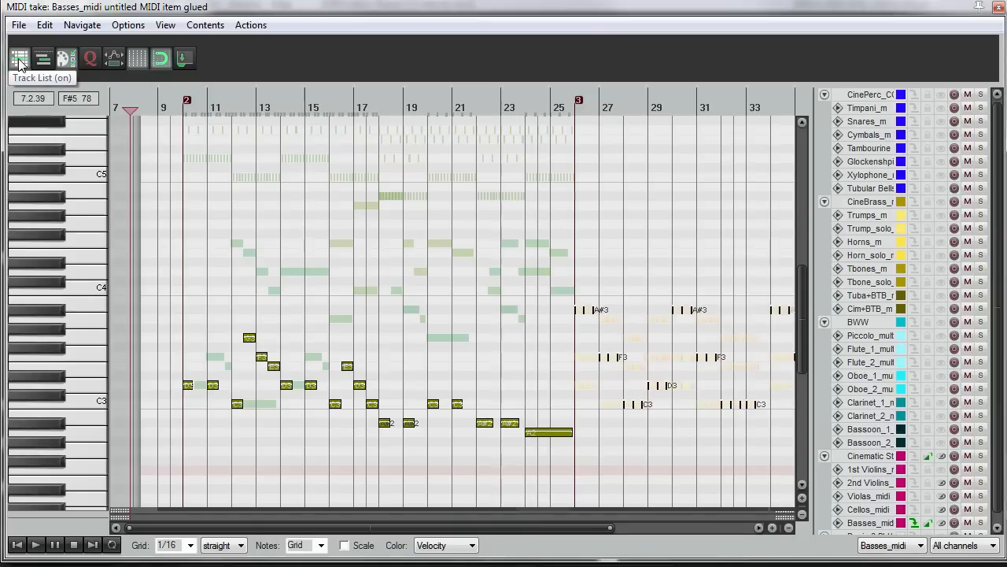
{"action": "left_click", "coordinate": [19, 60]}
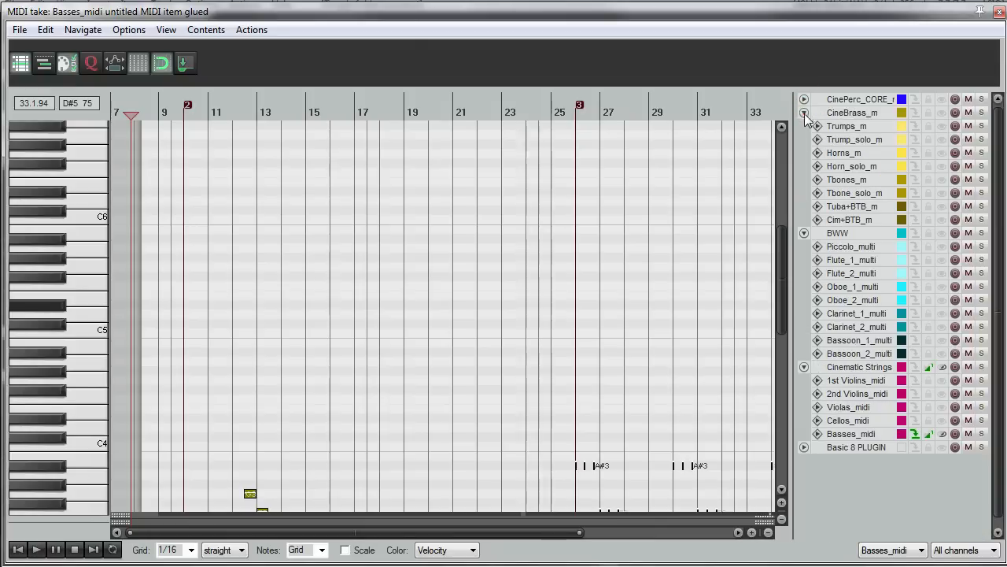
{"action": "left_click", "coordinate": [804, 113]}
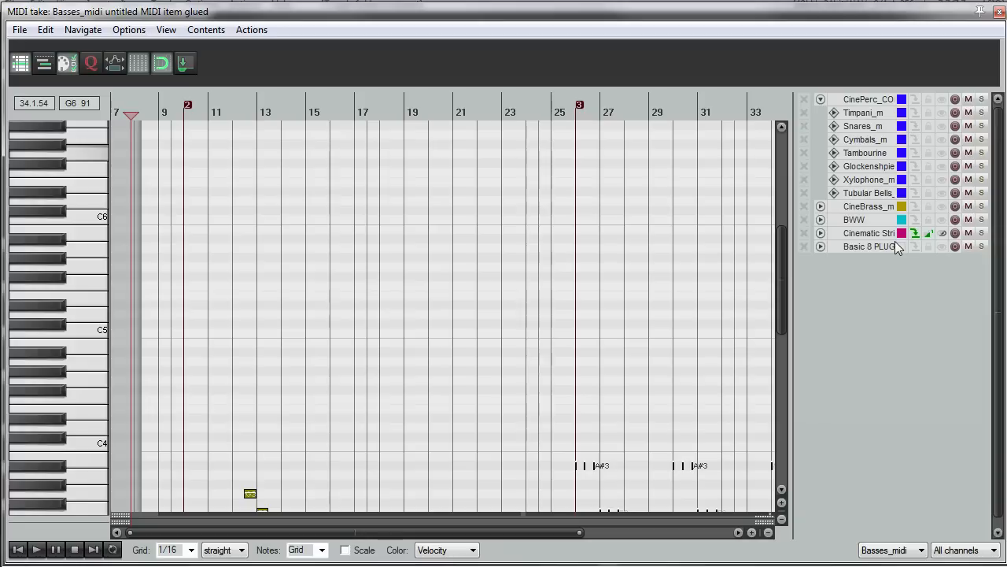
{"action": "left_click", "coordinate": [820, 207]}
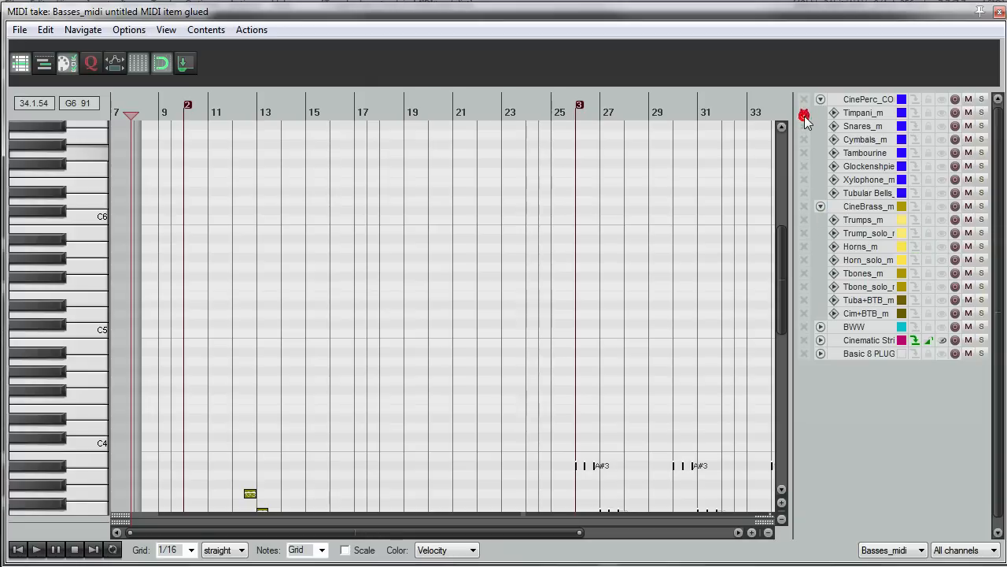
{"action": "left_click", "coordinate": [820, 99]}
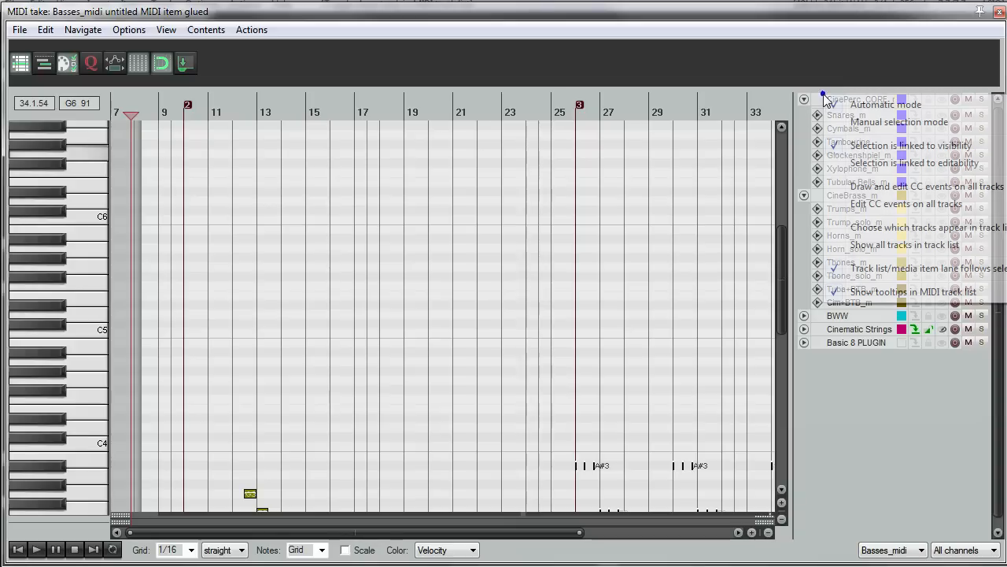
- Set the track list selection mode from the MIDI editor's options menu
{"action": "left_click", "coordinate": [804, 99]}
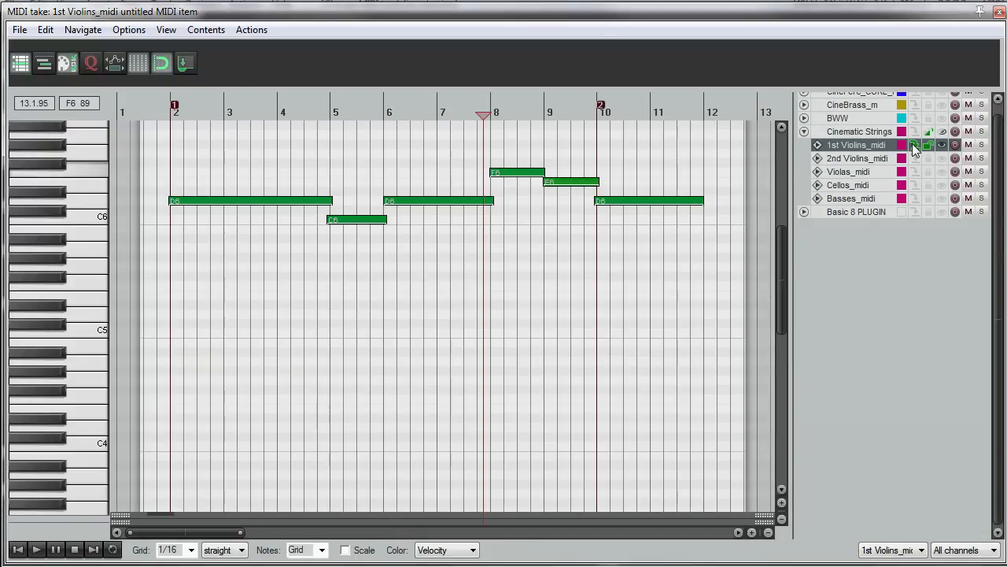
{"action": "mouse_move", "coordinate": [879, 170]}
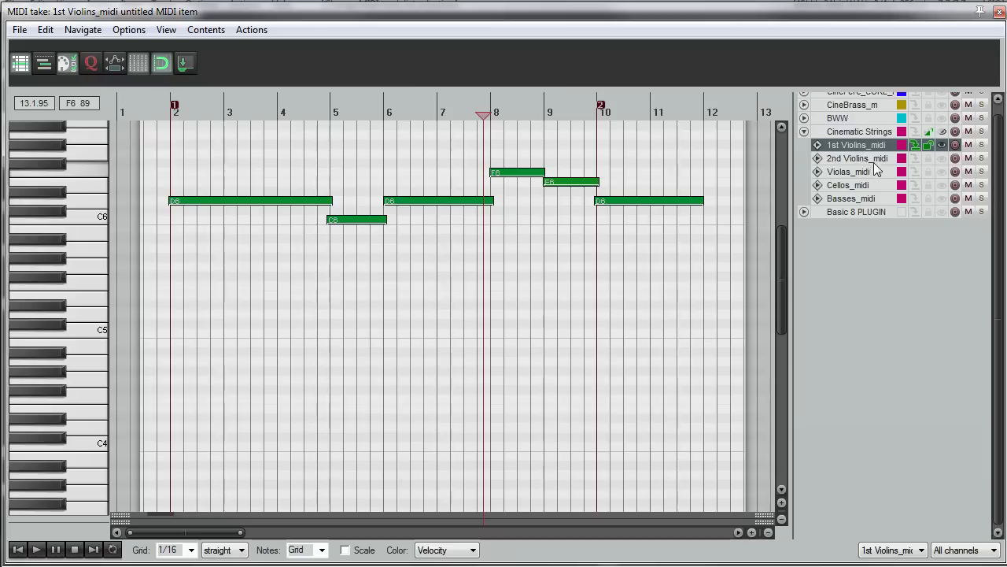
- Step the editor through the Violas and Cellos takes, zooming over their notes
{"action": "left_click", "coordinate": [848, 170]}
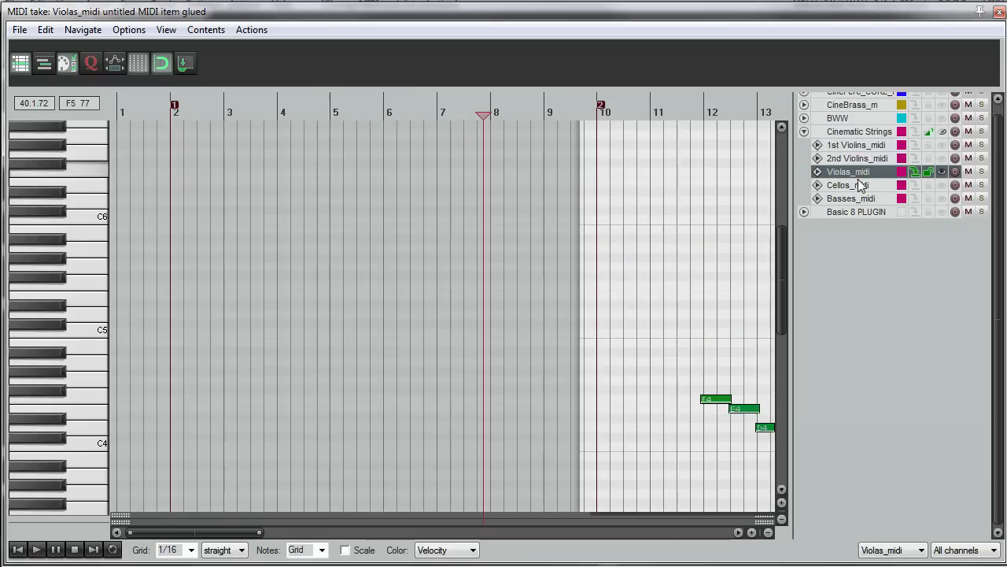
{"action": "left_click", "coordinate": [848, 185]}
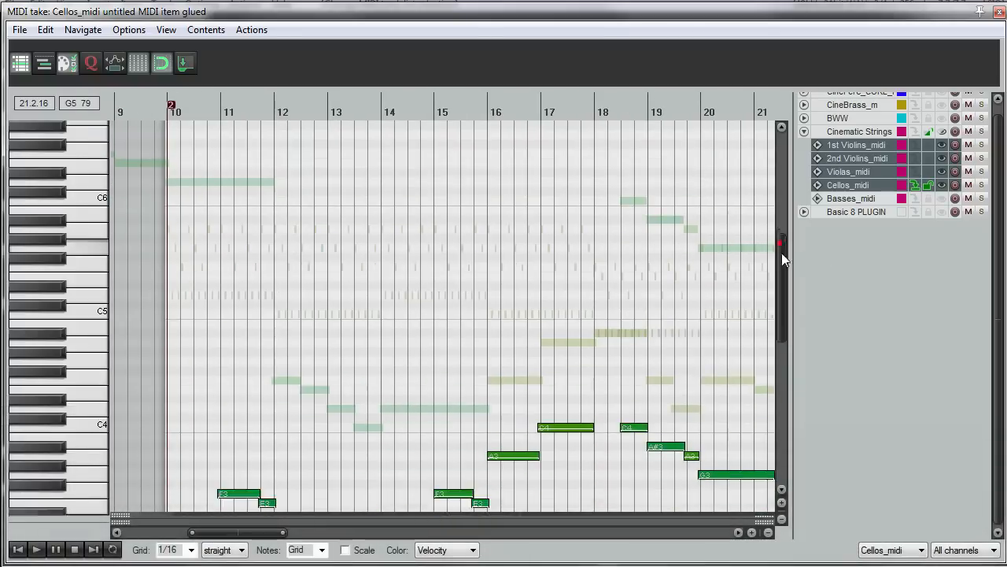
{"action": "scroll", "scroll_direction": "down", "scroll_amount": 3}
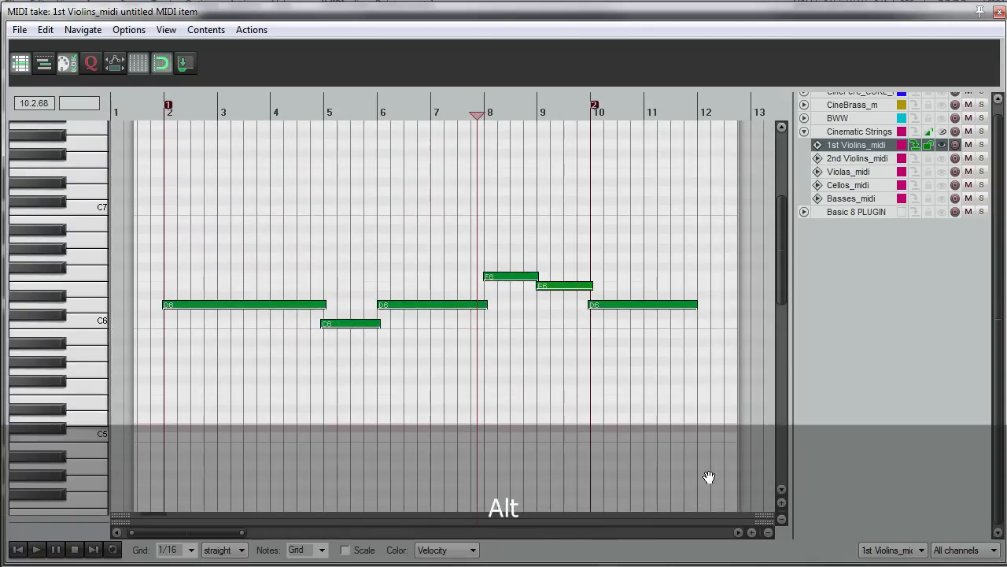
{"action": "mouse_move", "coordinate": [293, 211]}
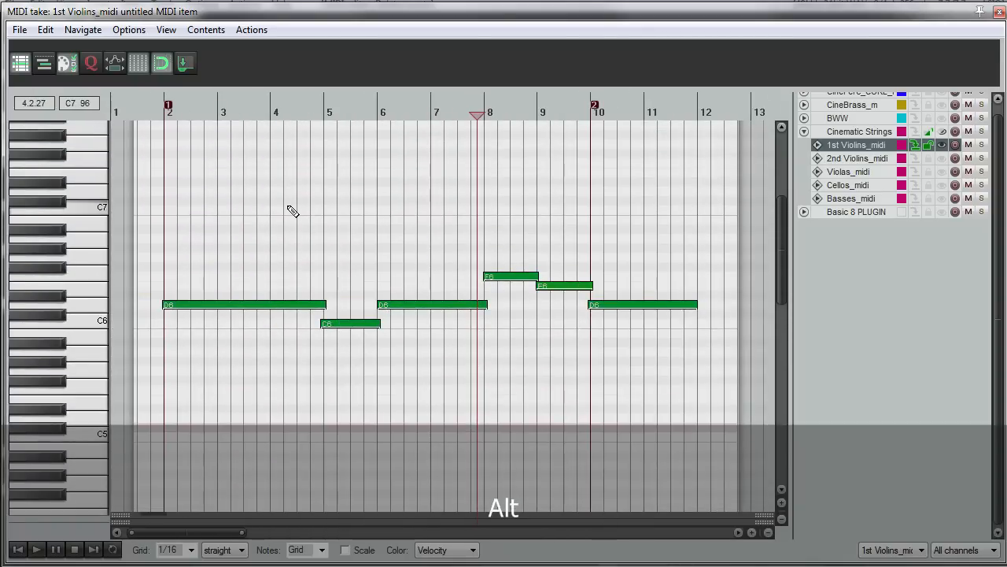
{"action": "scroll", "scroll_direction": "down", "scroll_amount": 3}
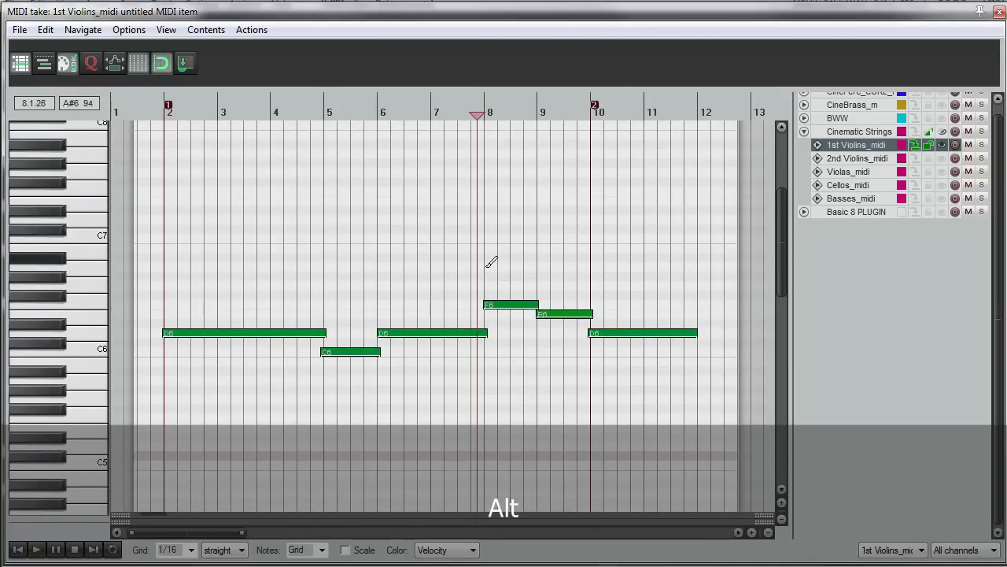
{"action": "scroll", "scroll_direction": "down", "scroll_amount": 3}
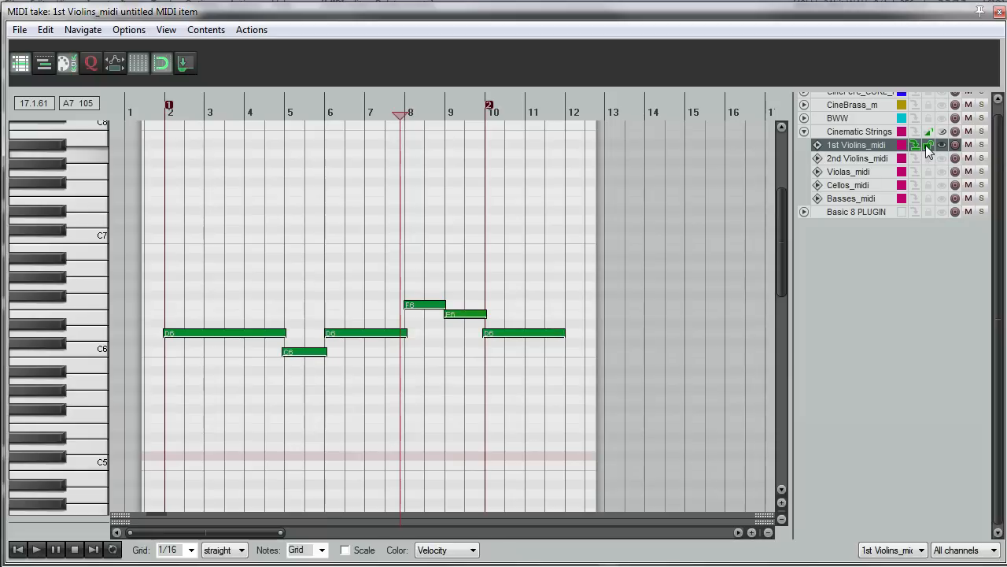
{"action": "mouse_move", "coordinate": [929, 150]}
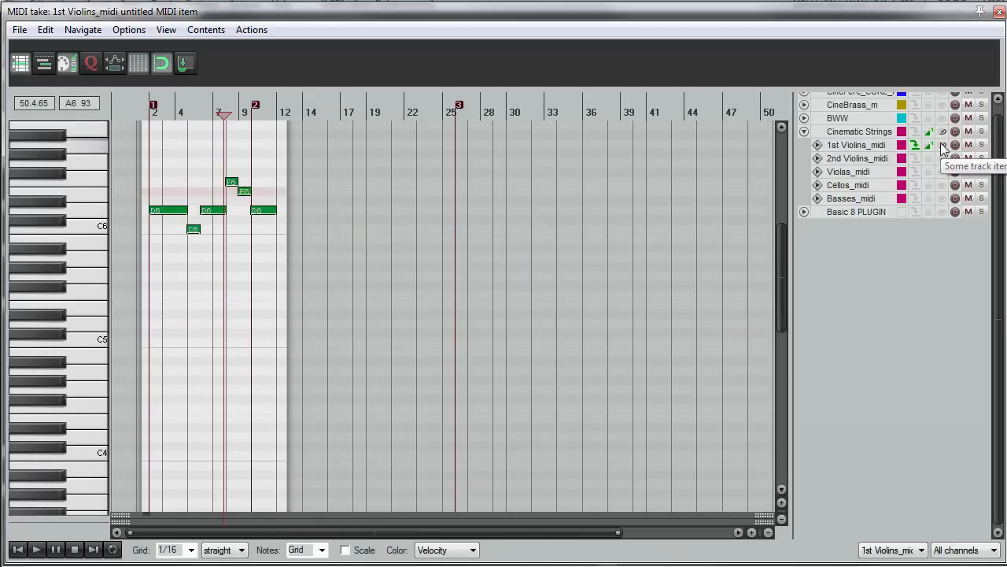
- Switch to 2nd Violins, list its items and jump to the glued item's repeated notes
{"action": "left_click", "coordinate": [856, 157]}
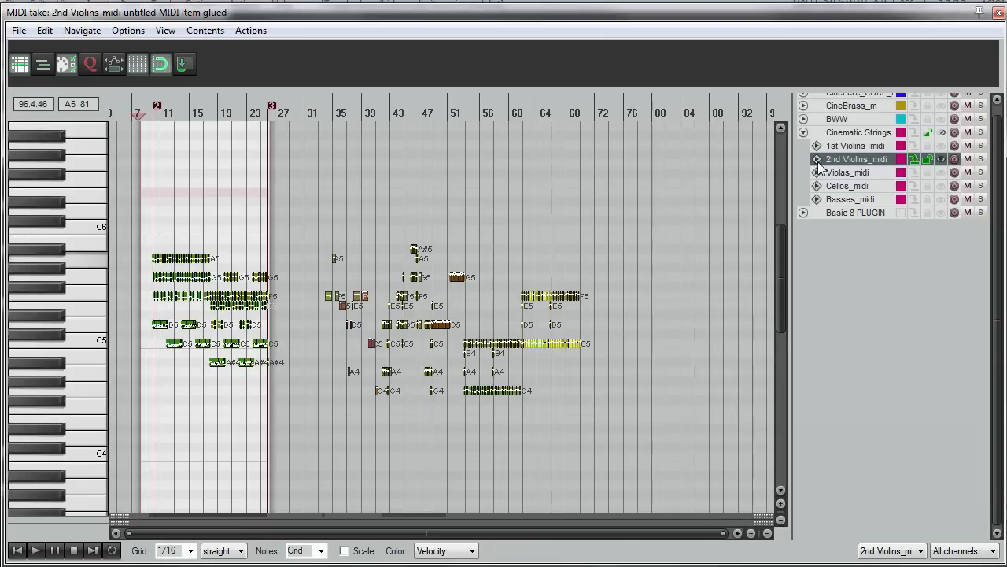
{"action": "left_click", "coordinate": [815, 159]}
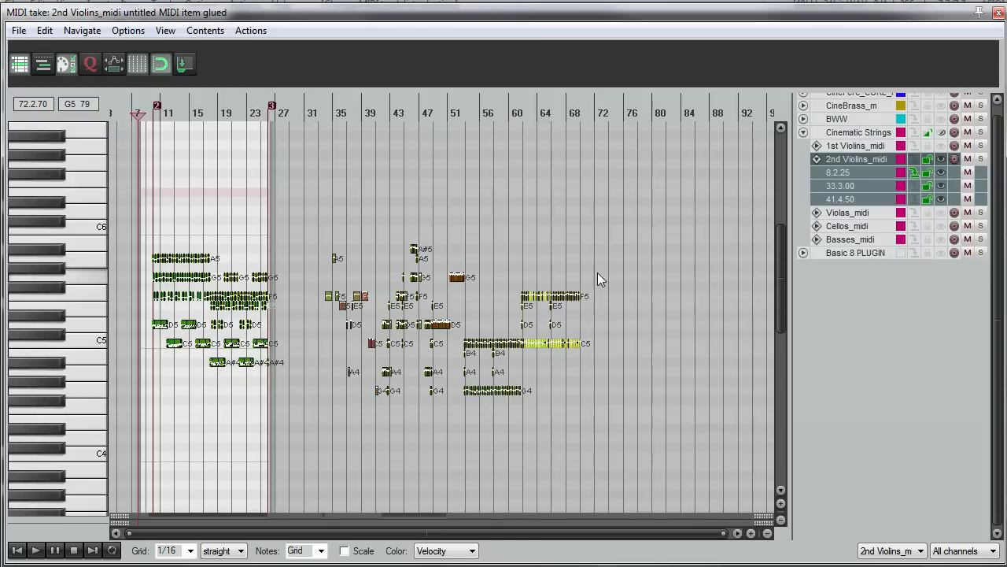
{"action": "left_click", "coordinate": [480, 333]}
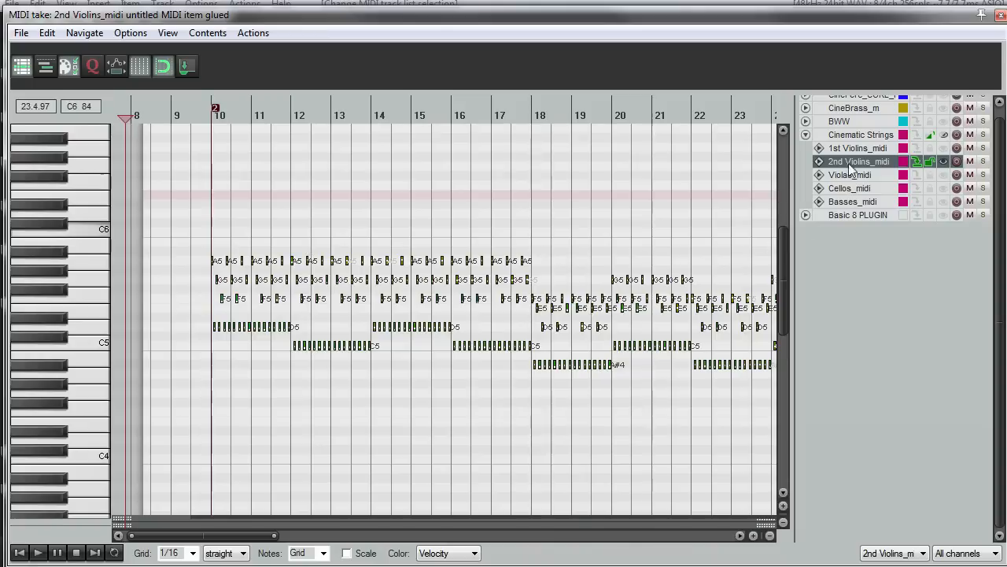
- Select all the string tracks together with 2nd Violins as the active take
{"action": "left_click", "coordinate": [858, 148]}
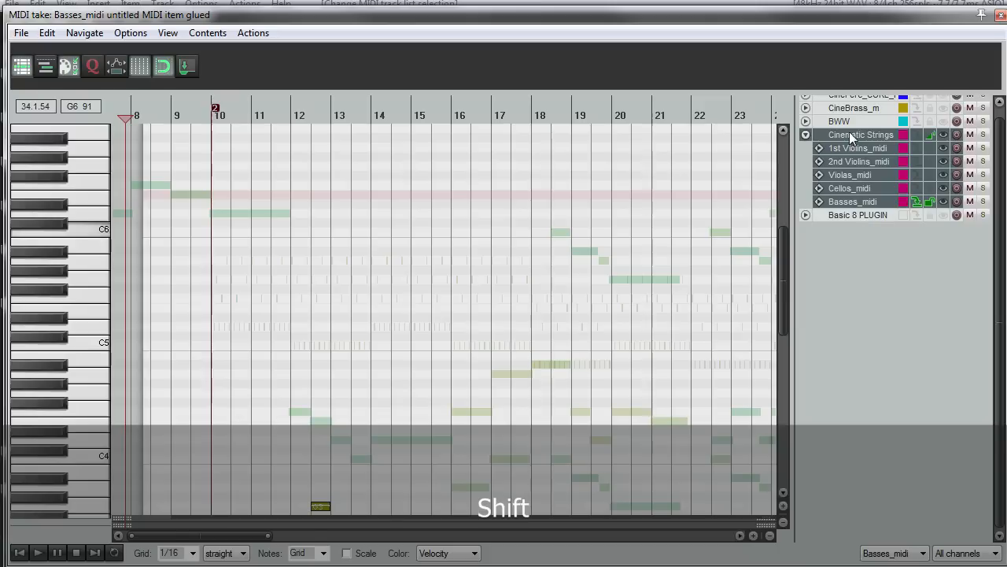
{"action": "left_click", "coordinate": [858, 148]}
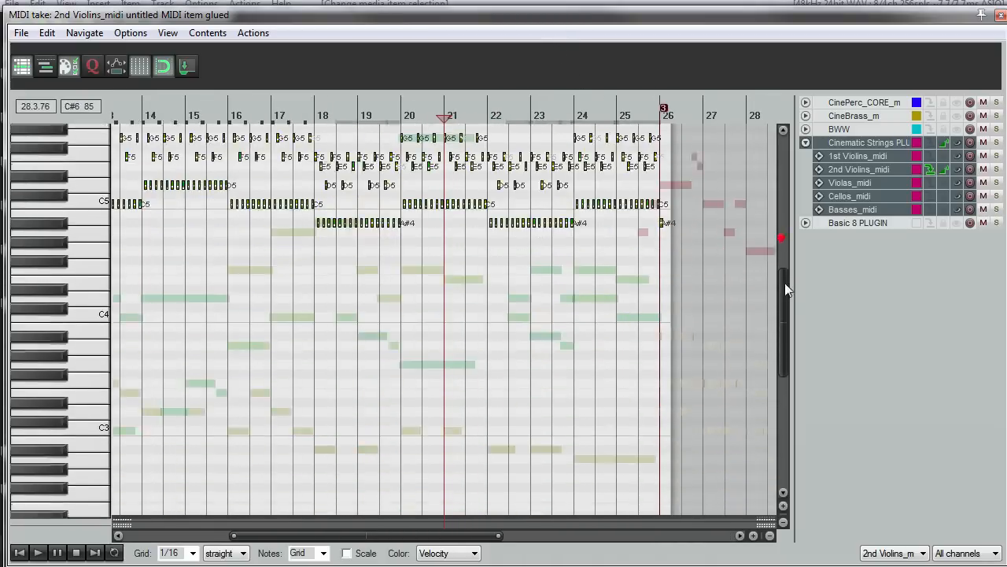
{"action": "scroll", "scroll_direction": "down", "scroll_amount": 3}
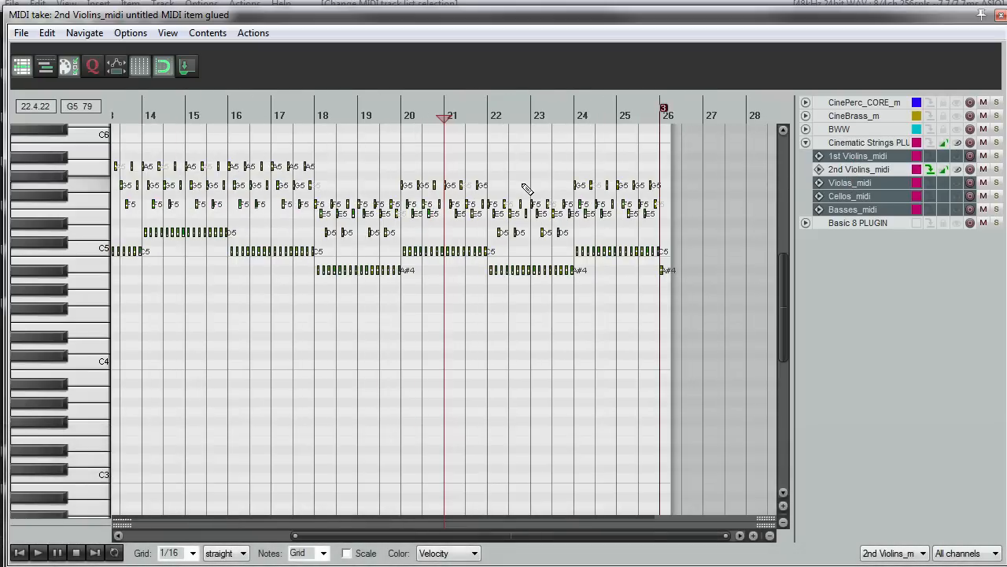
- Make 1st Violins the active take and zoom onto its notes around bar 18
{"action": "left_click", "coordinate": [857, 155]}
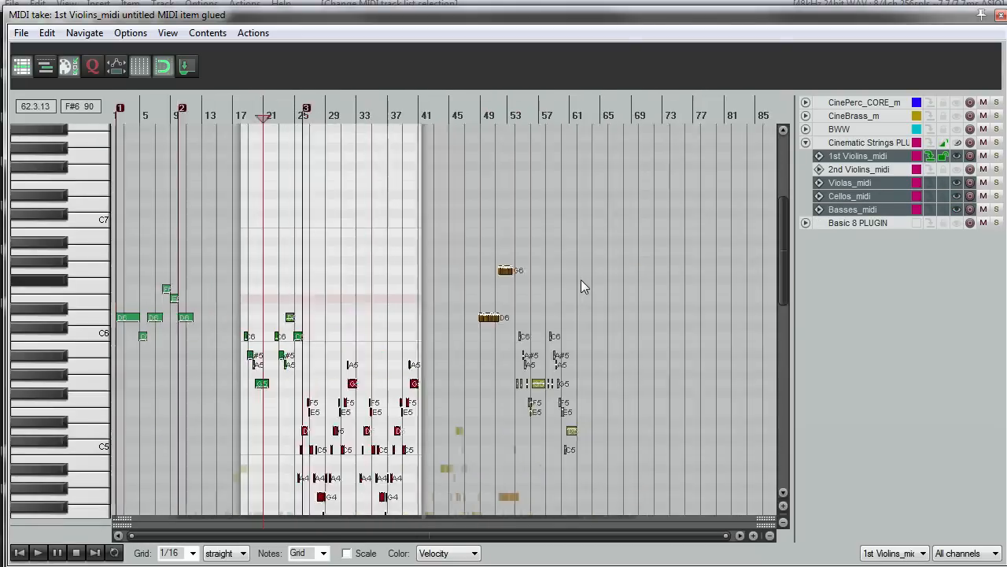
{"action": "key", "text": "space"}
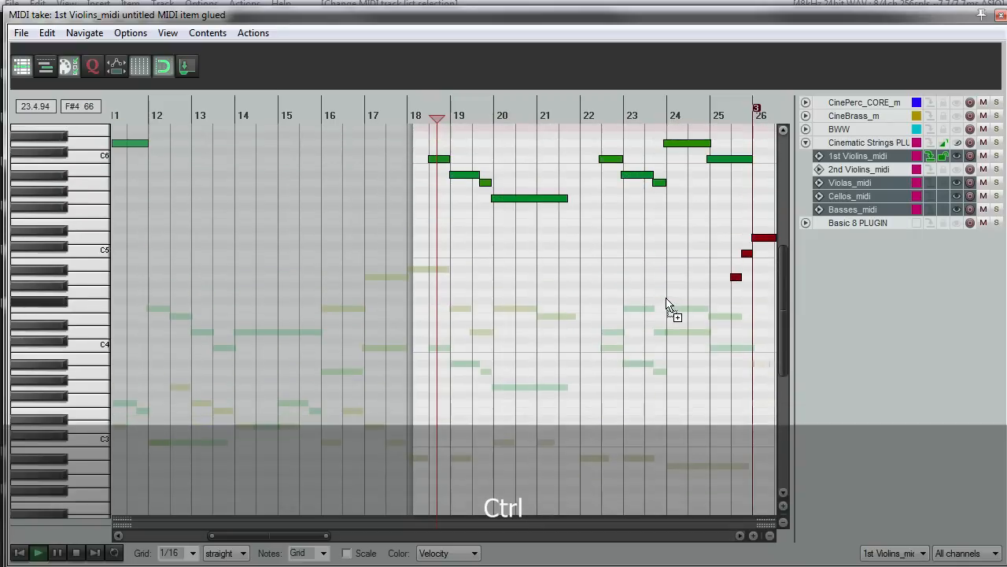
{"action": "key", "text": "space"}
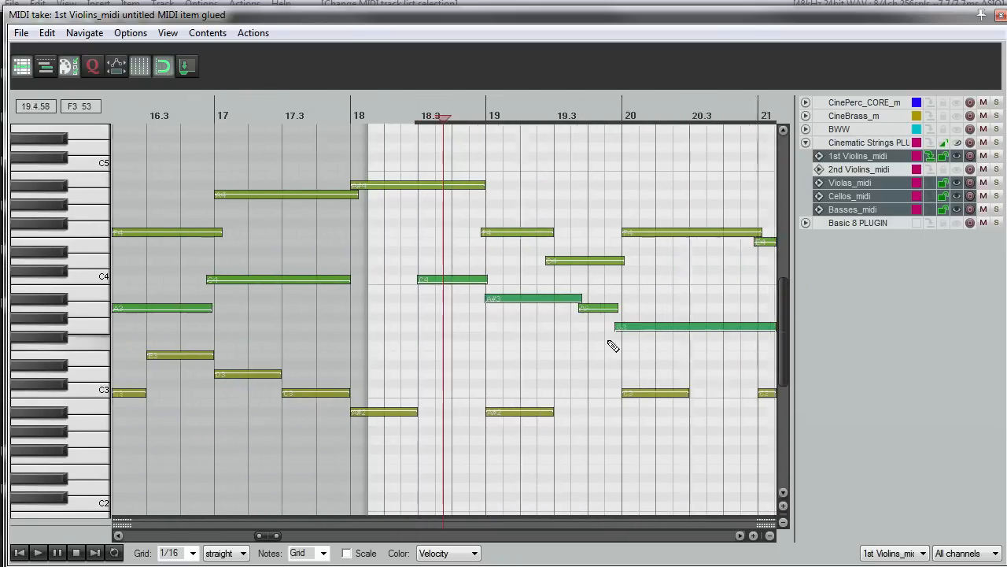
- Step the editable take through Violas, Cellos and Basses, ending on the Basses part
{"action": "scroll", "scroll_direction": "left", "scroll_amount": 3}
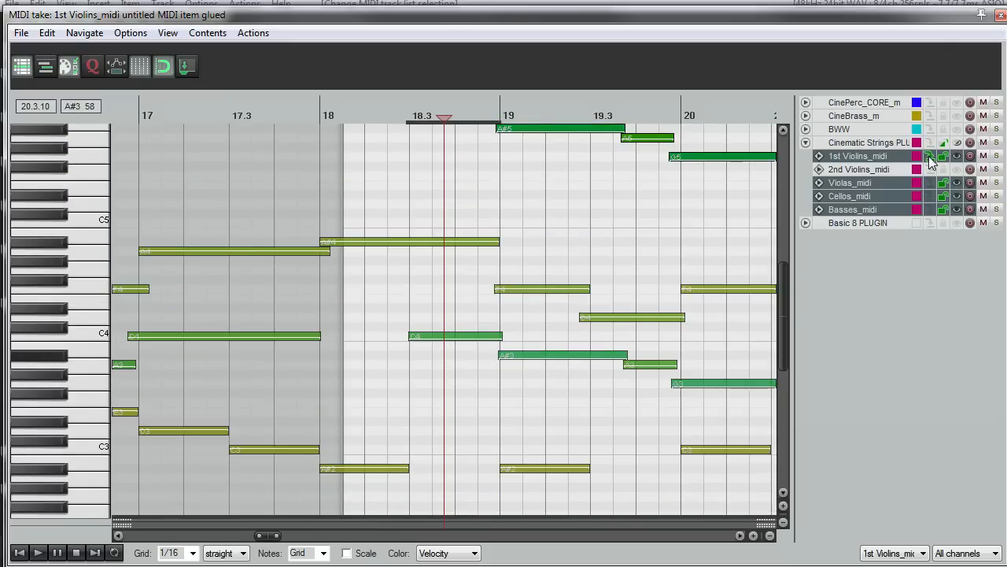
{"action": "mouse_move", "coordinate": [684, 287]}
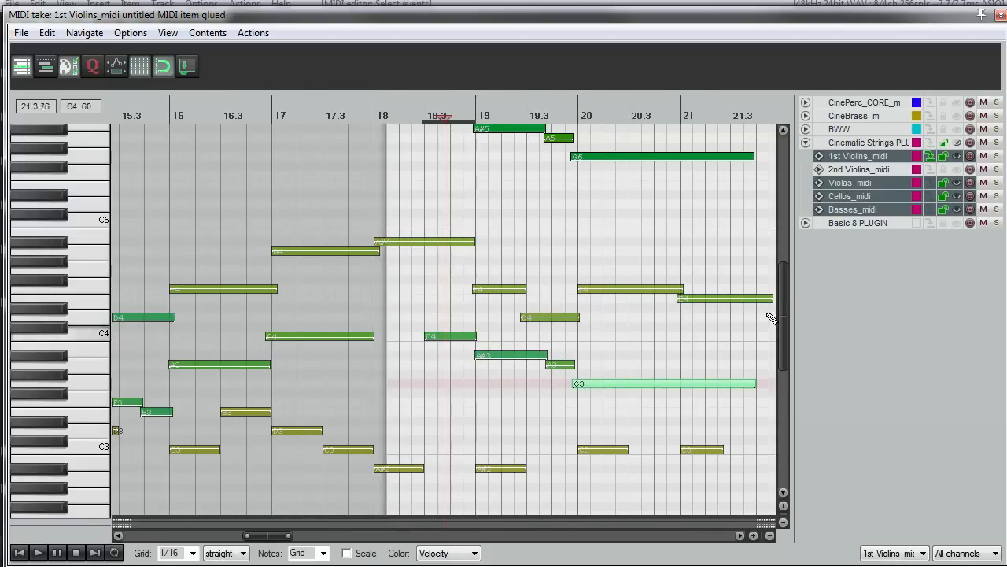
{"action": "left_click", "coordinate": [850, 182]}
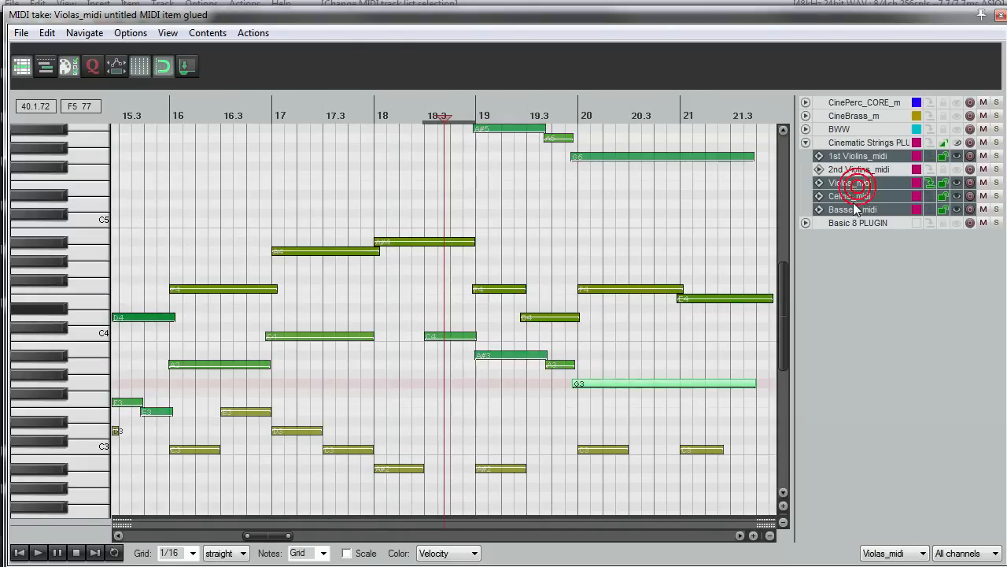
{"action": "left_click", "coordinate": [850, 195]}
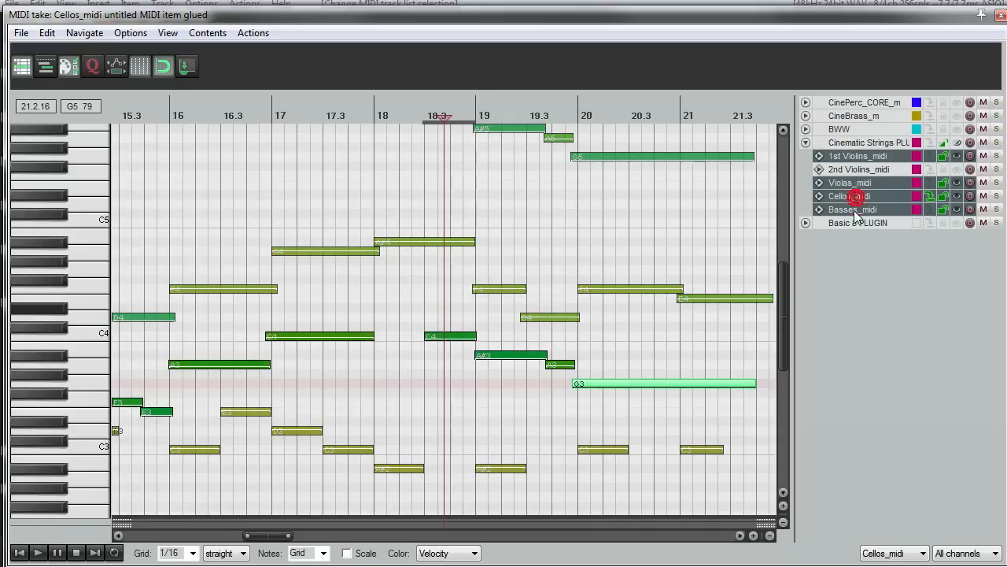
{"action": "left_click", "coordinate": [854, 209]}
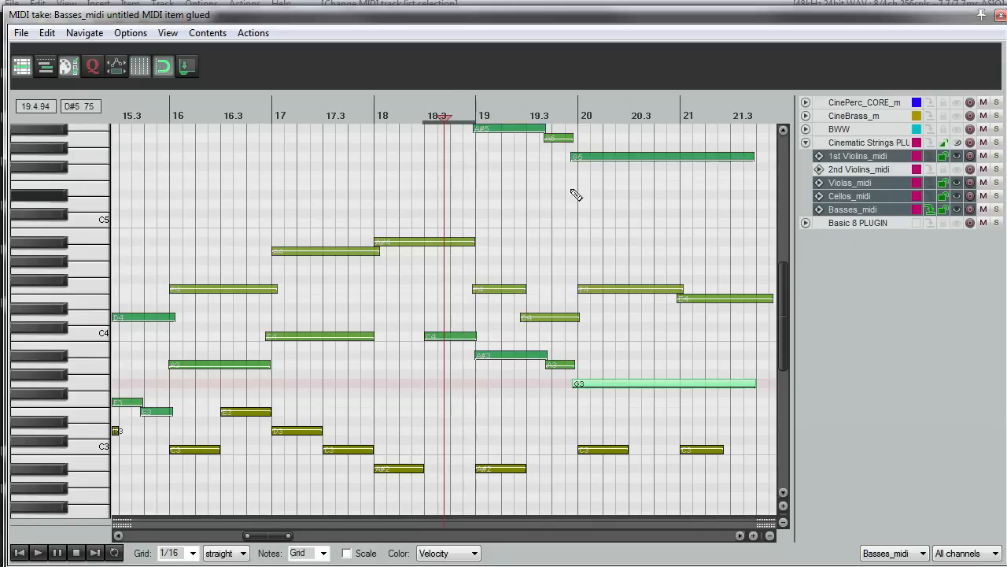
{"action": "left_click", "coordinate": [850, 195]}
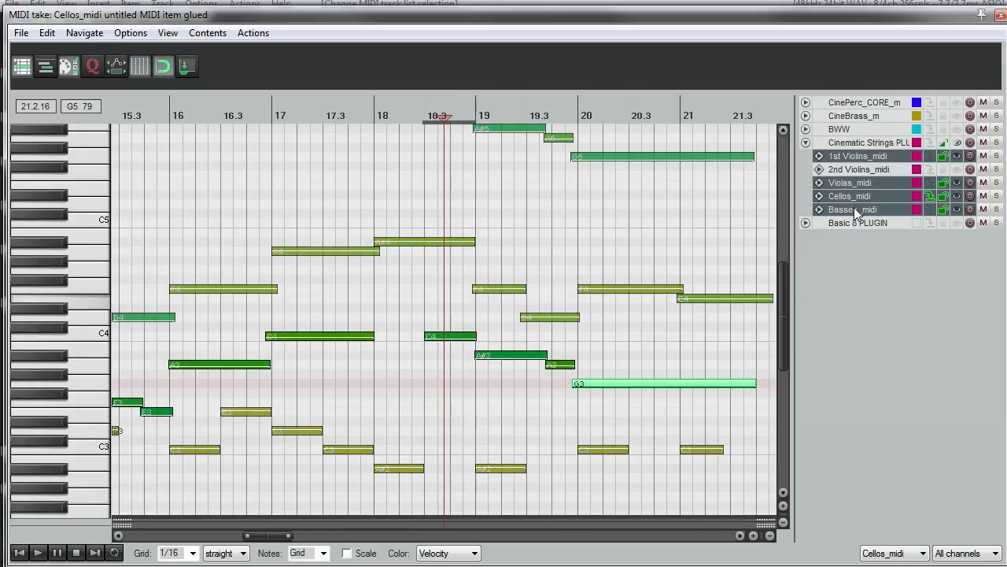
{"action": "left_click", "coordinate": [853, 210]}
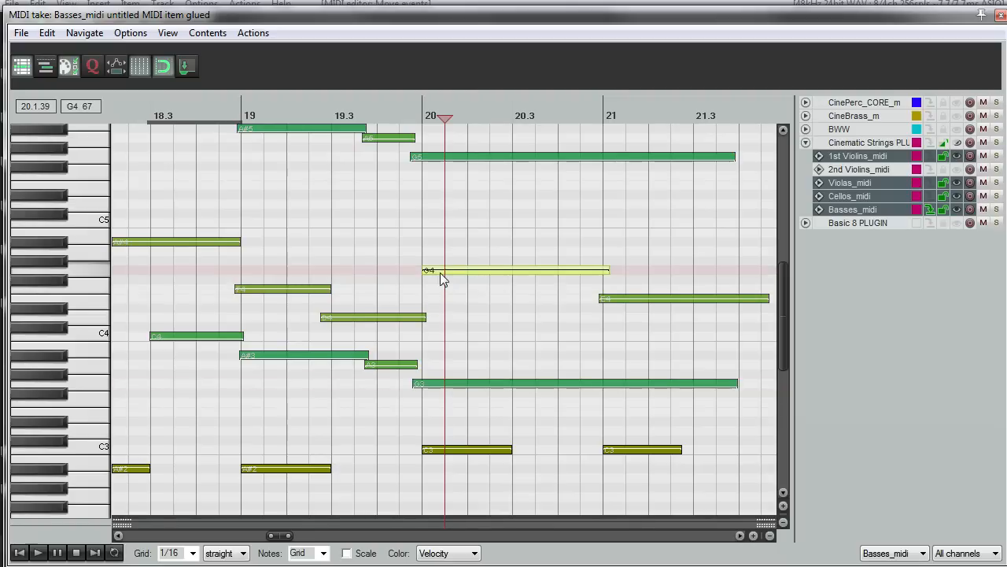
- Play back the string parts and undo the last edit to the Basses notes
{"action": "key", "text": "space"}
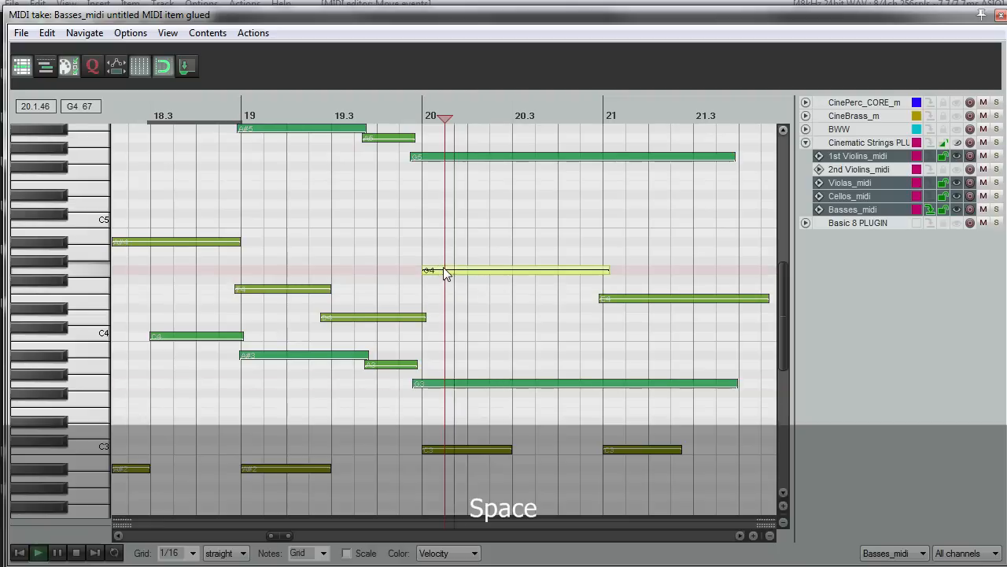
{"action": "key", "text": "space"}
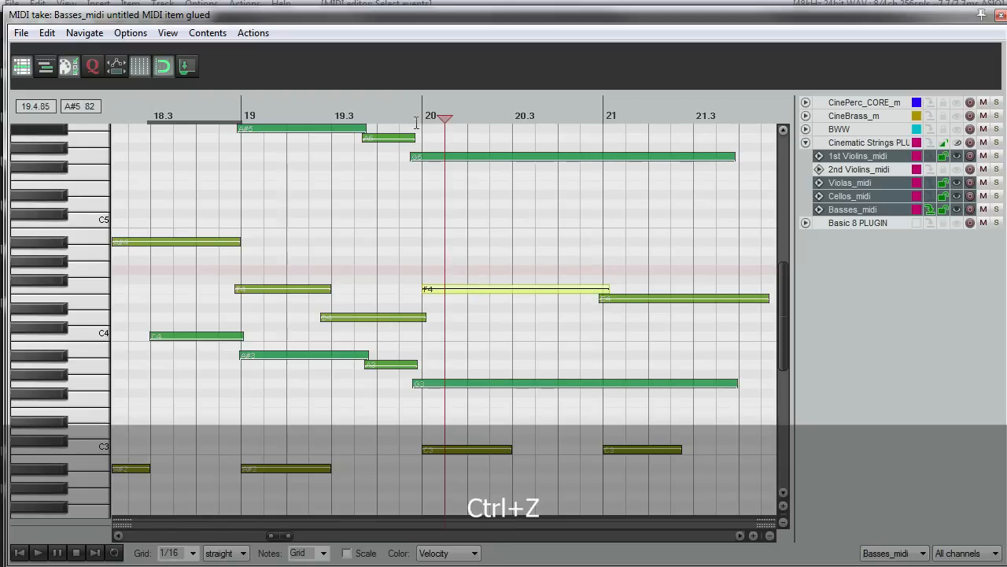
{"action": "key", "text": "space"}
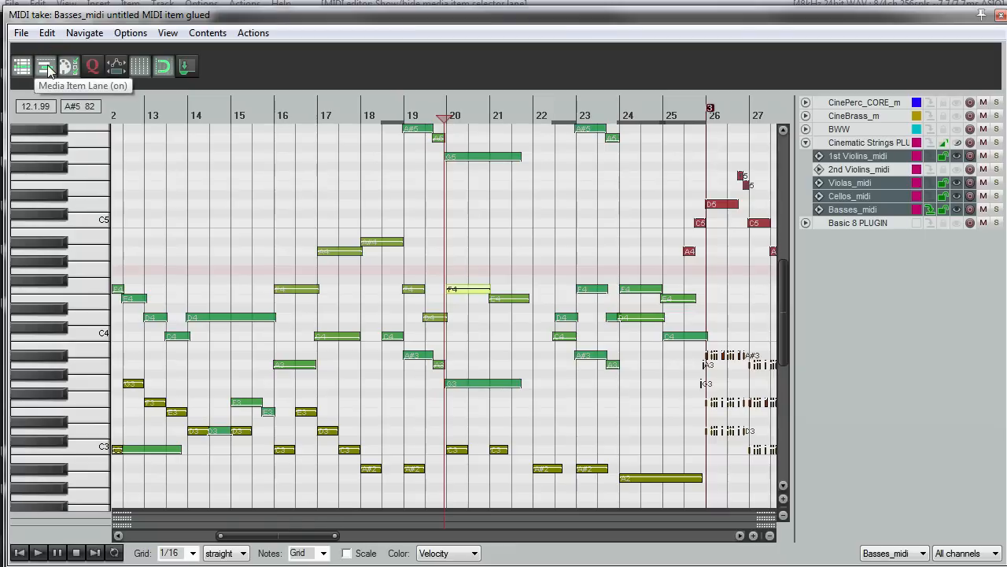
- Show the media item lane under the notes and make 2nd Violins the active take
{"action": "left_click", "coordinate": [44, 67]}
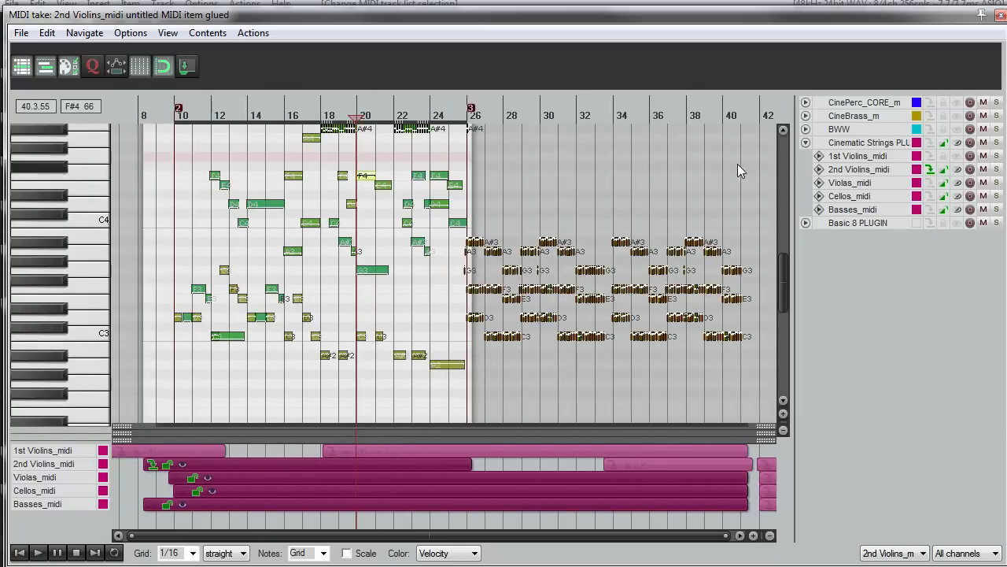
{"action": "left_click", "coordinate": [806, 116]}
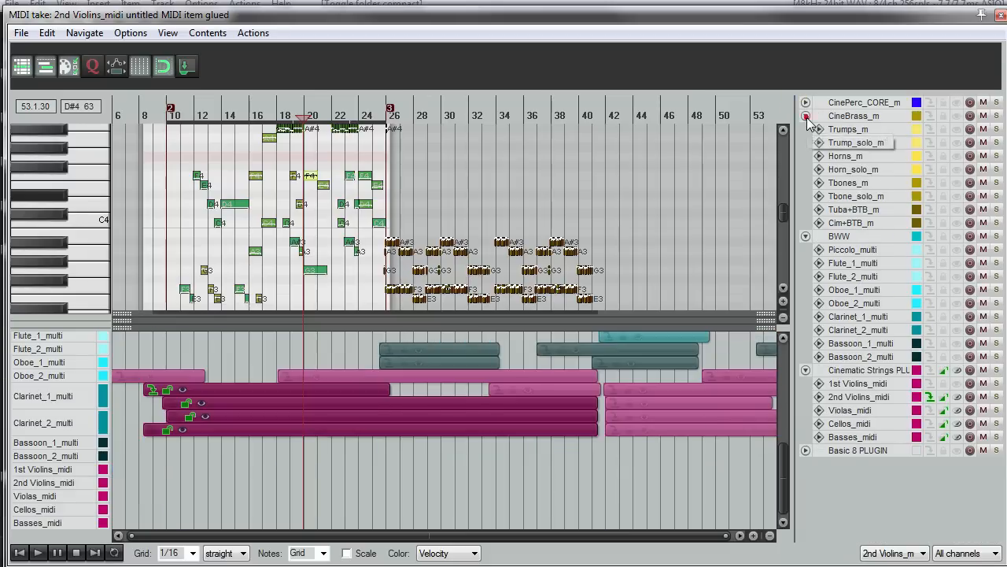
- Collapse the track folders and list the individual 2nd Violins items
{"action": "left_click", "coordinate": [806, 117]}
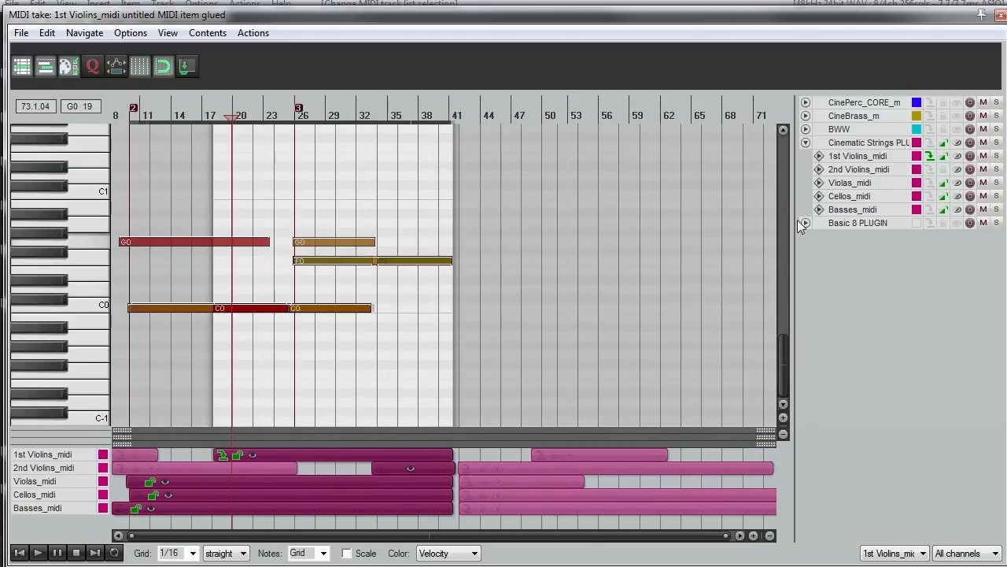
{"action": "left_click", "coordinate": [850, 182]}
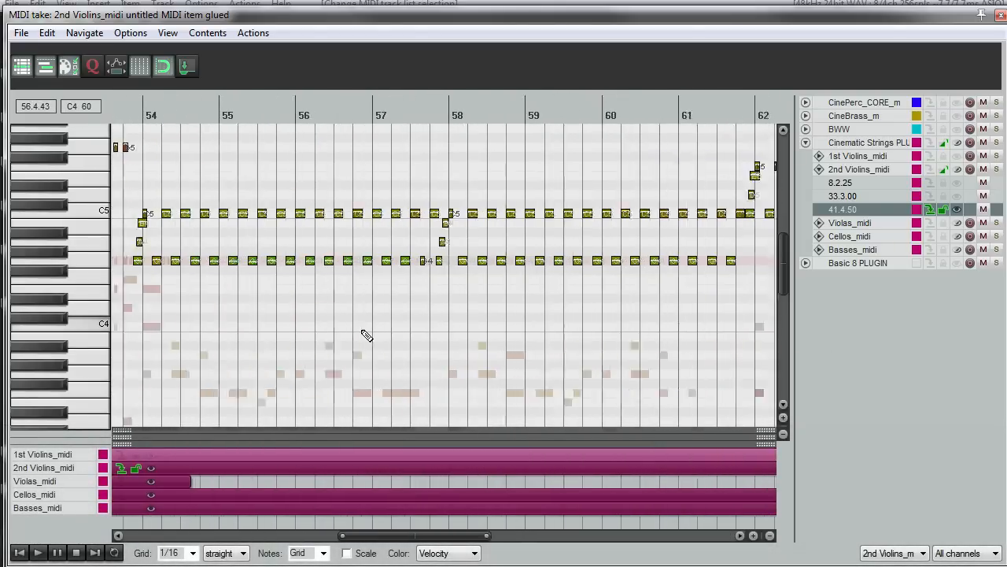
{"action": "mouse_move", "coordinate": [551, 368]}
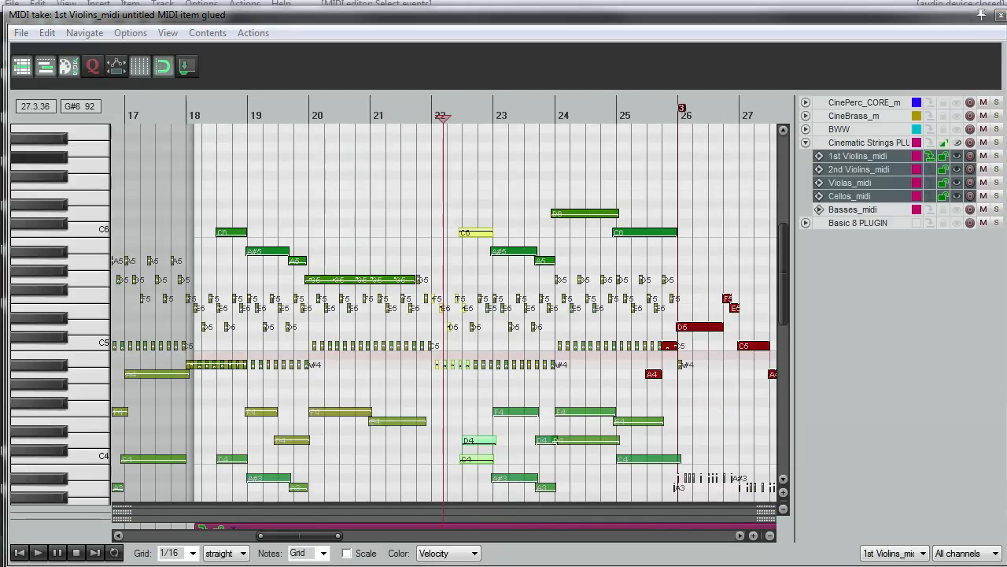
{"action": "scroll", "scroll_direction": "down", "scroll_amount": 3}
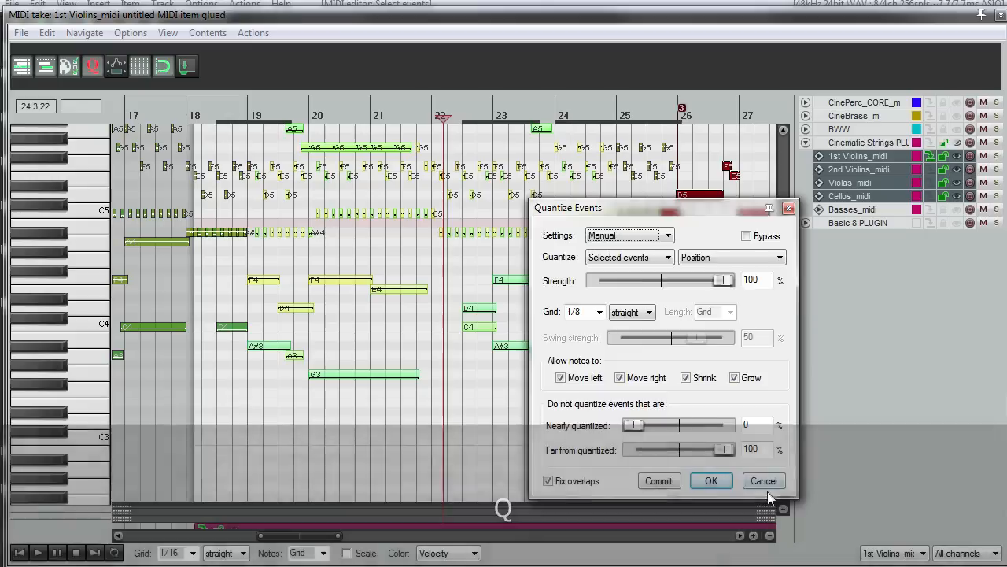
{"action": "left_click", "coordinate": [710, 480]}
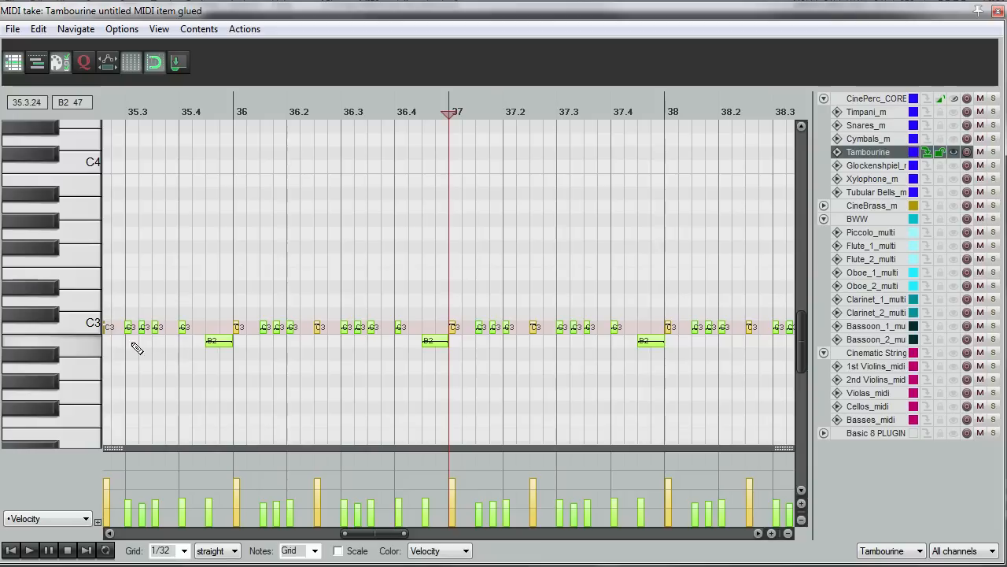
- Switch the MIDI editor to the Snares part with its hits across bars 34–43
{"action": "left_click", "coordinate": [69, 324]}
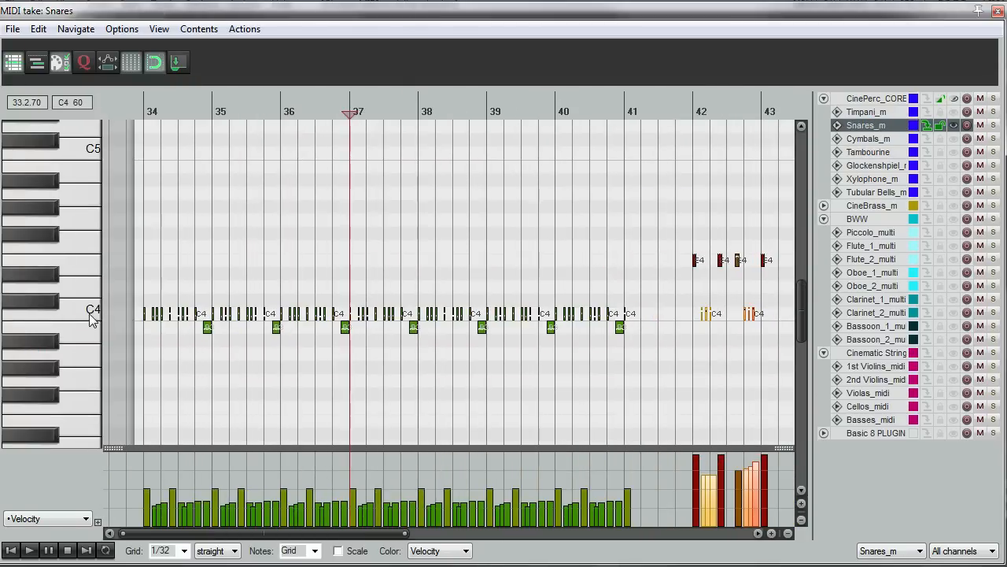
- Close the MIDI editor and return to the full arrangement view
{"action": "left_click", "coordinate": [86, 154]}
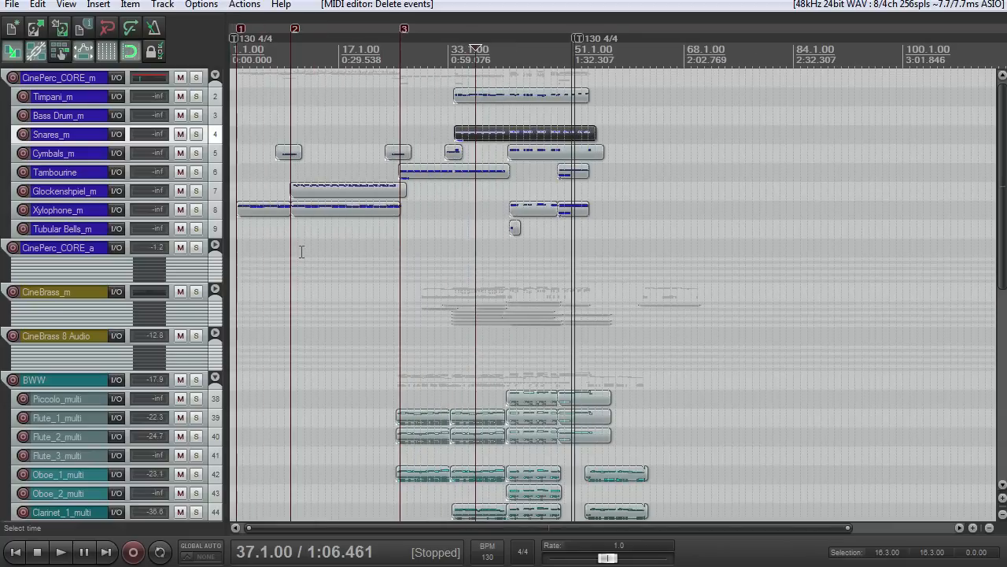
{"action": "mouse_move", "coordinate": [315, 252]}
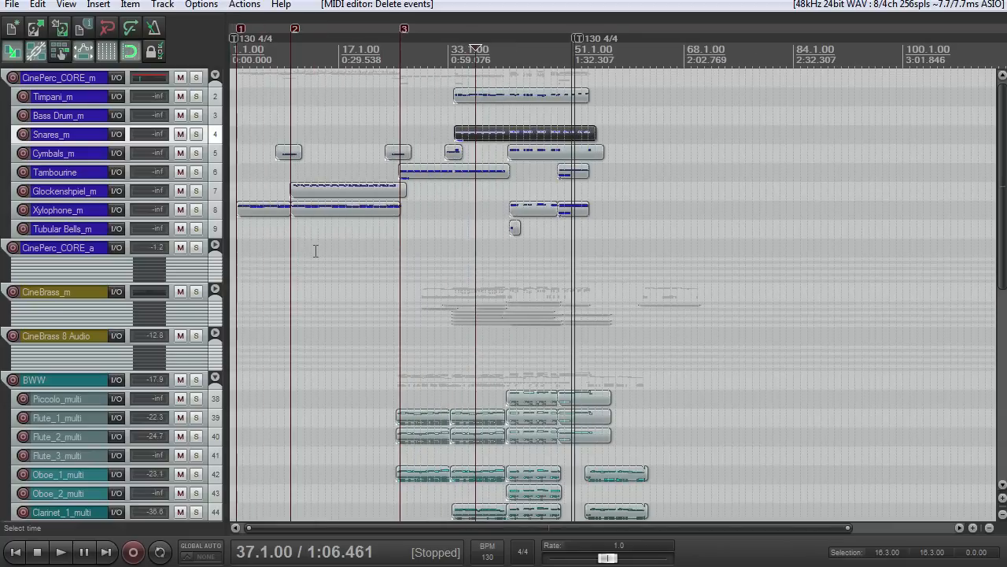
{"action": "mouse_move", "coordinate": [339, 249]}
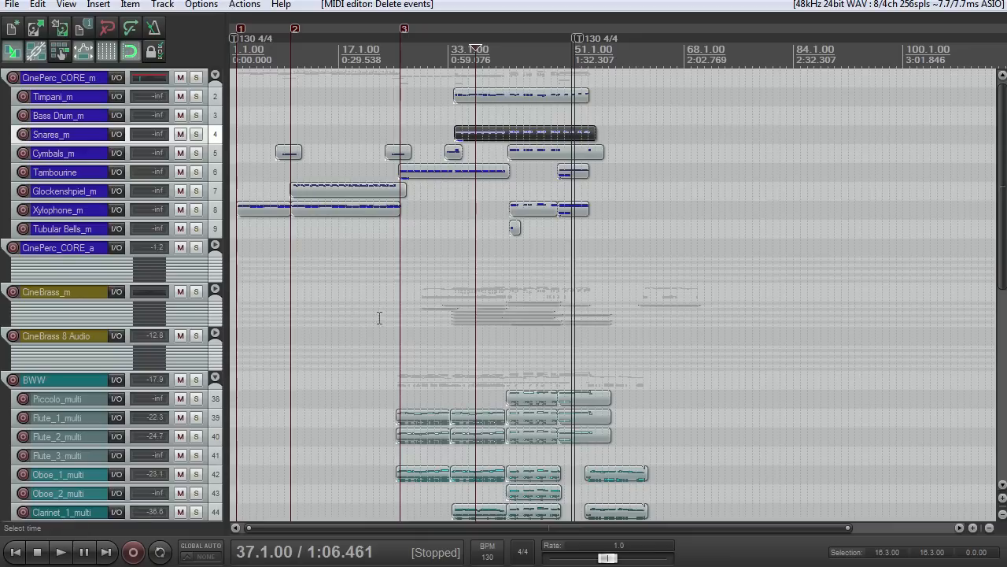
{"action": "mouse_move", "coordinate": [846, 400]}
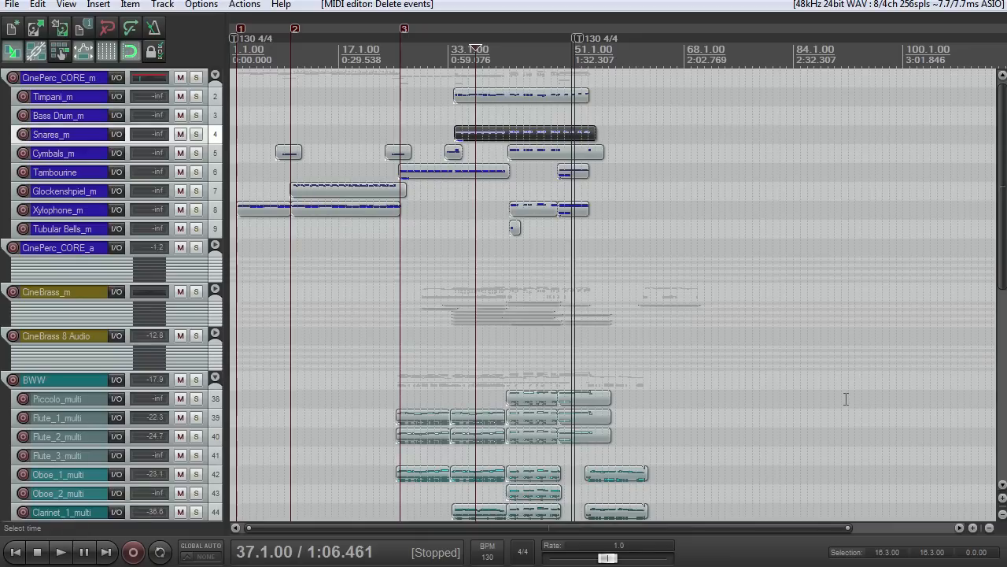
{"action": "mouse_move", "coordinate": [838, 395]}
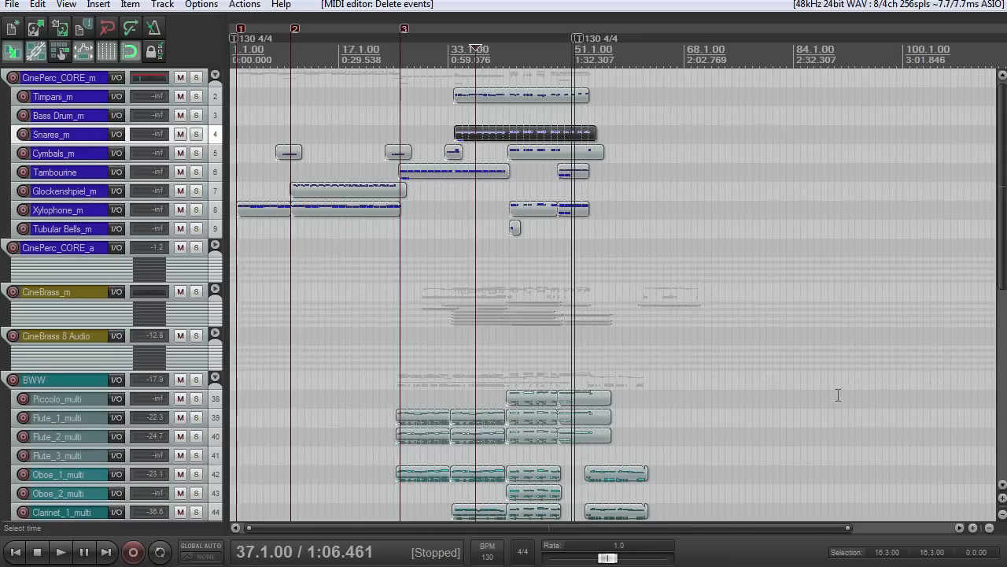